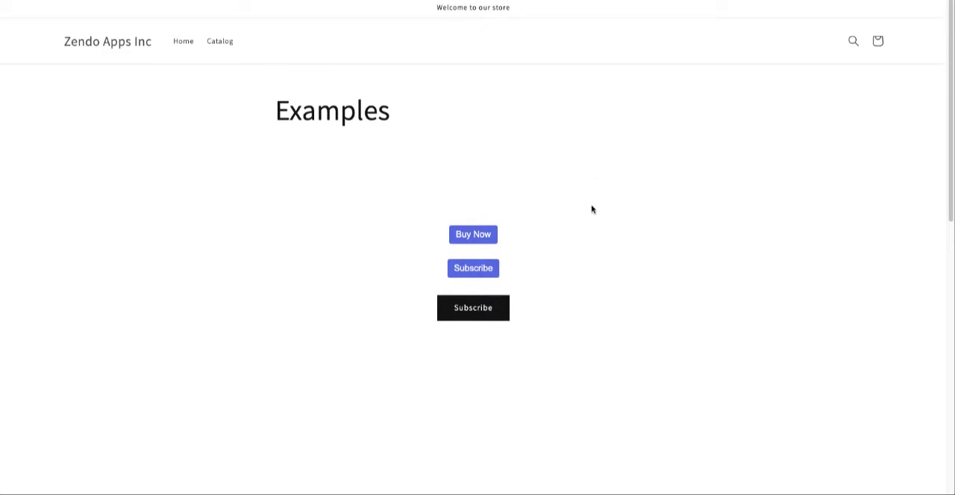
{"action": "mouse_move", "coordinate": [450, 138]}
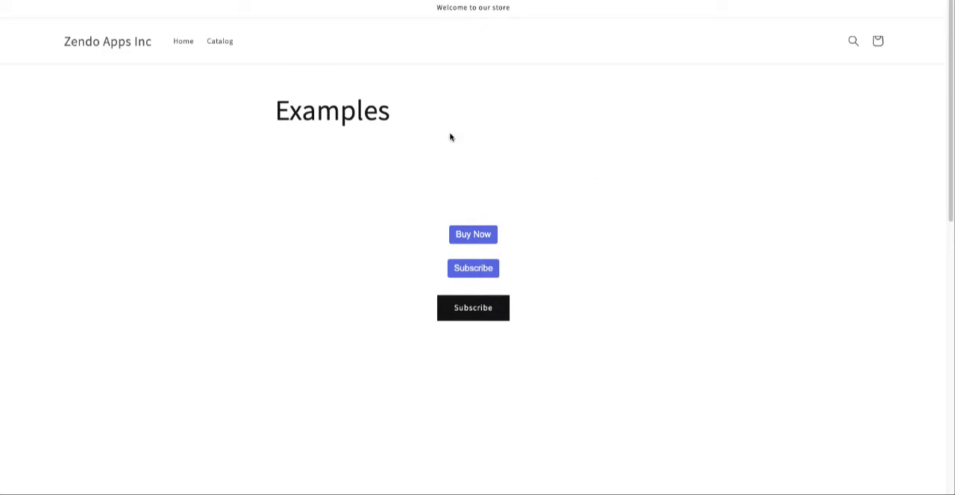
{"action": "mouse_move", "coordinate": [734, 209]}
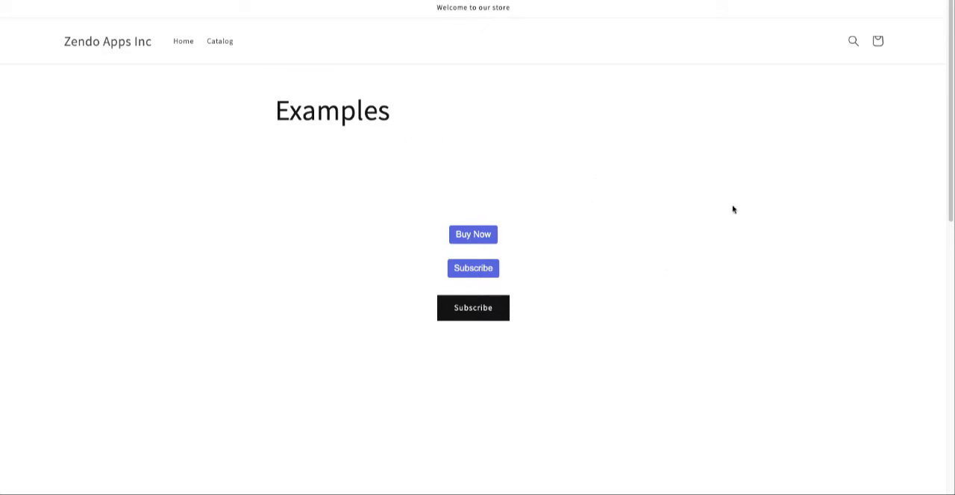
{"action": "mouse_move", "coordinate": [513, 319]}
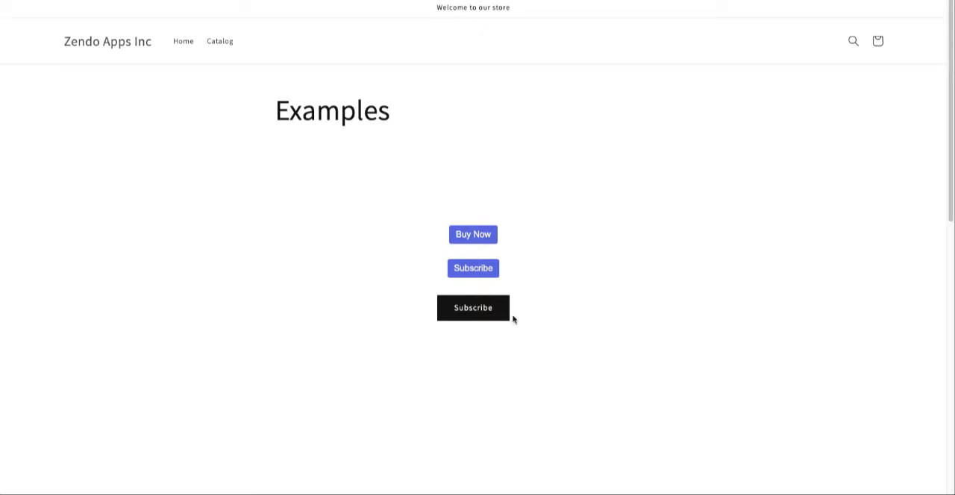
{"action": "mouse_move", "coordinate": [493, 227]}
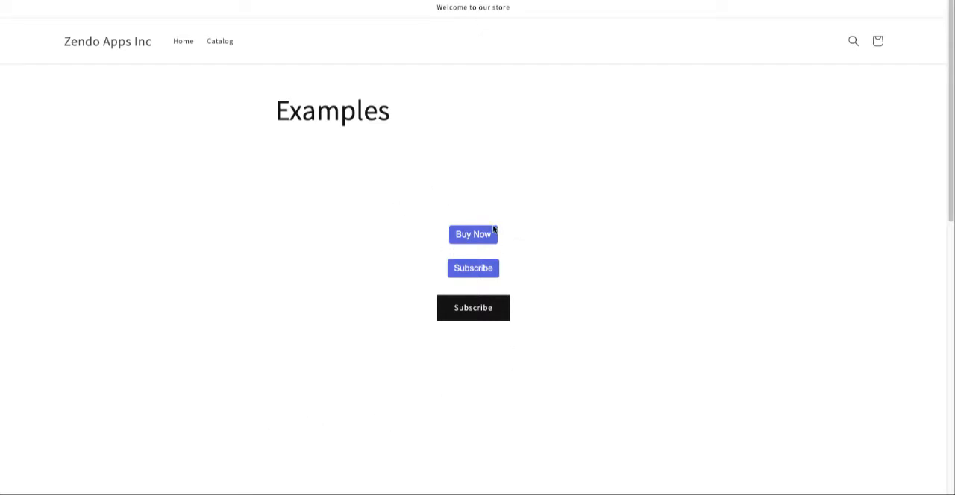
{"action": "mouse_move", "coordinate": [484, 240]}
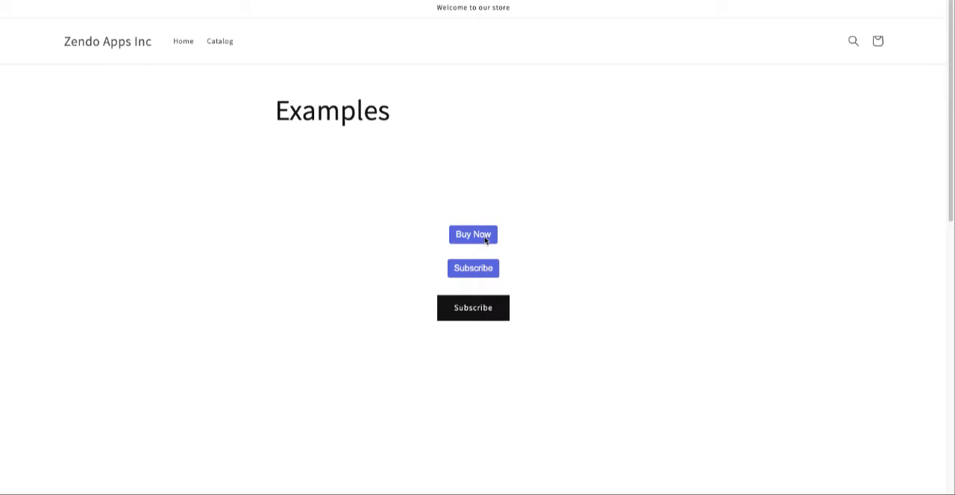
{"action": "mouse_move", "coordinate": [487, 279]}
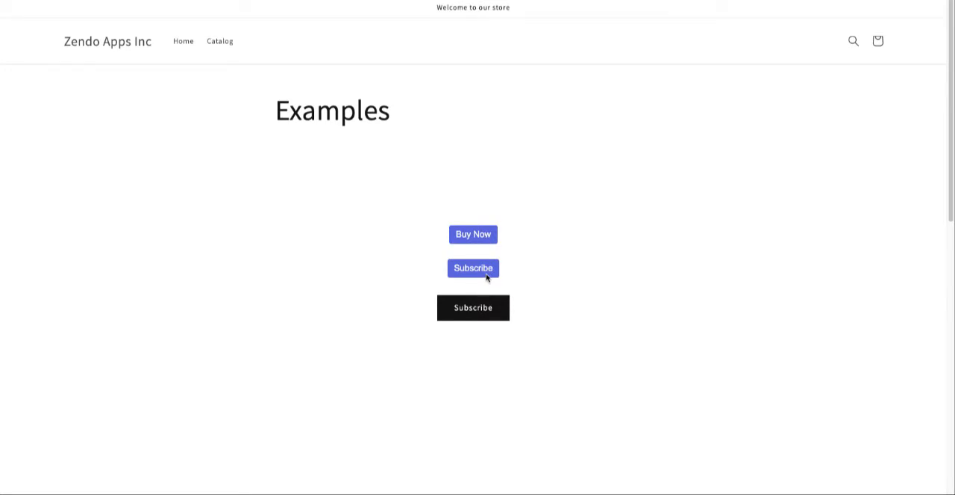
{"action": "mouse_move", "coordinate": [504, 317]}
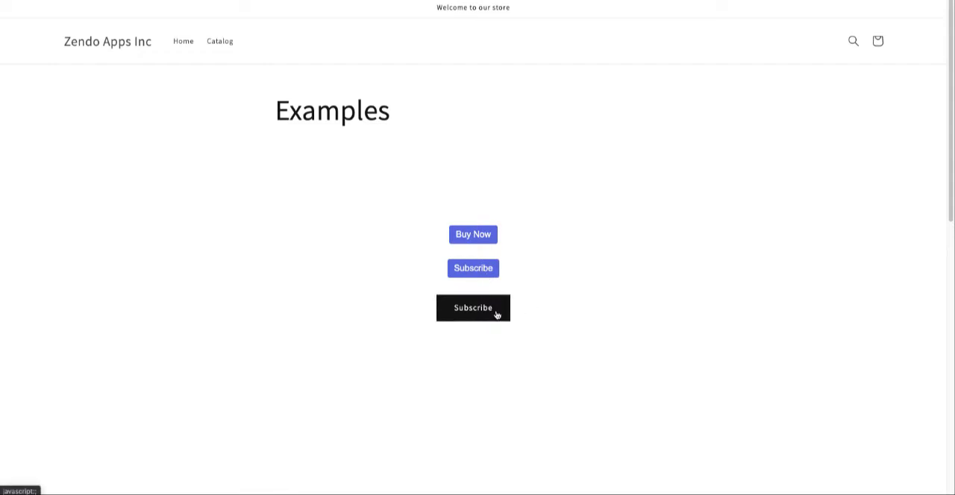
{"action": "mouse_move", "coordinate": [487, 240]}
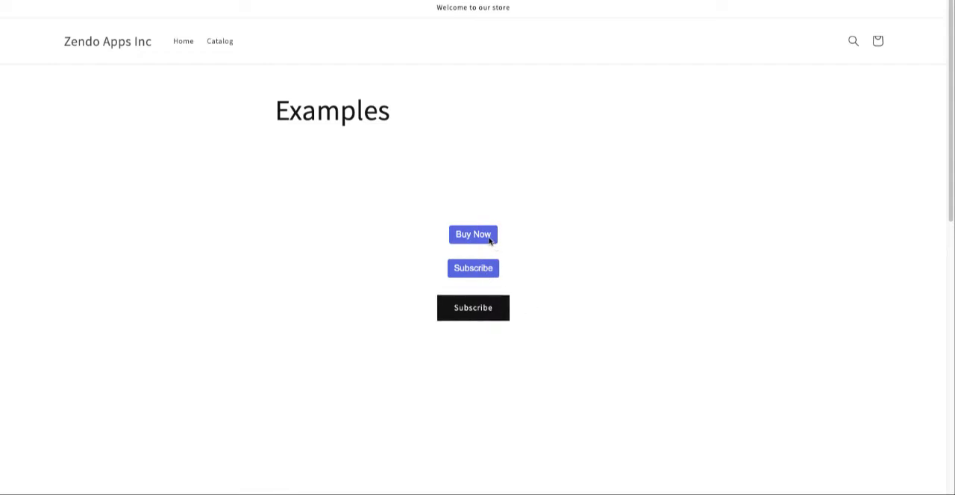
Try the one-time purchase checkout, then the black Subscribe button's monthly checkout
{"action": "left_click", "coordinate": [471, 234]}
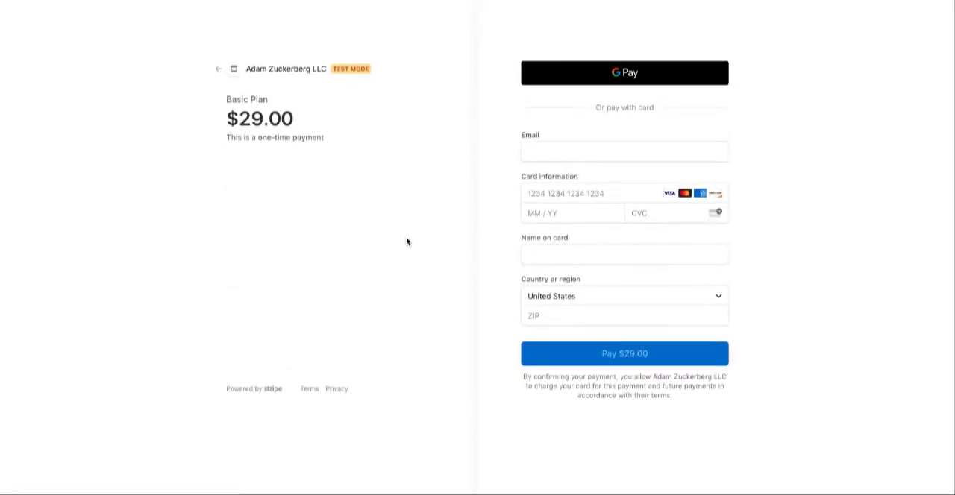
{"action": "mouse_move", "coordinate": [337, 137]}
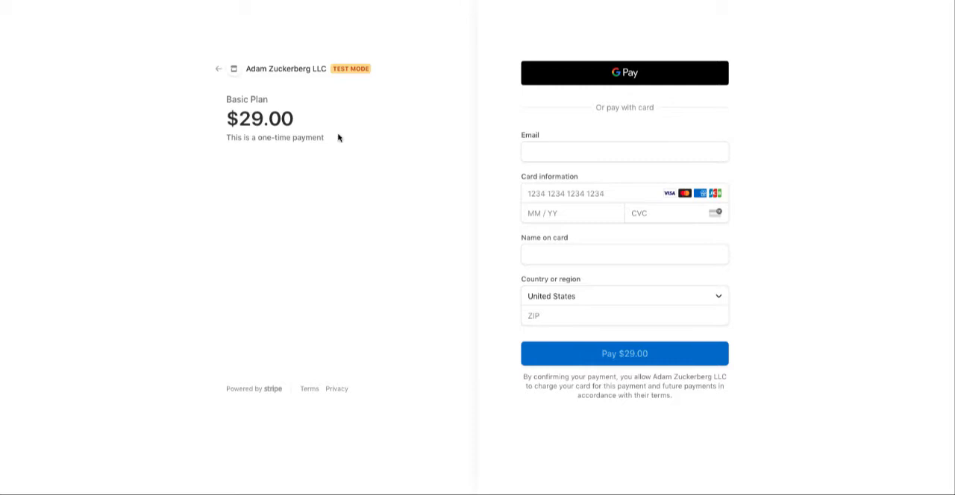
{"action": "mouse_move", "coordinate": [156, 206]}
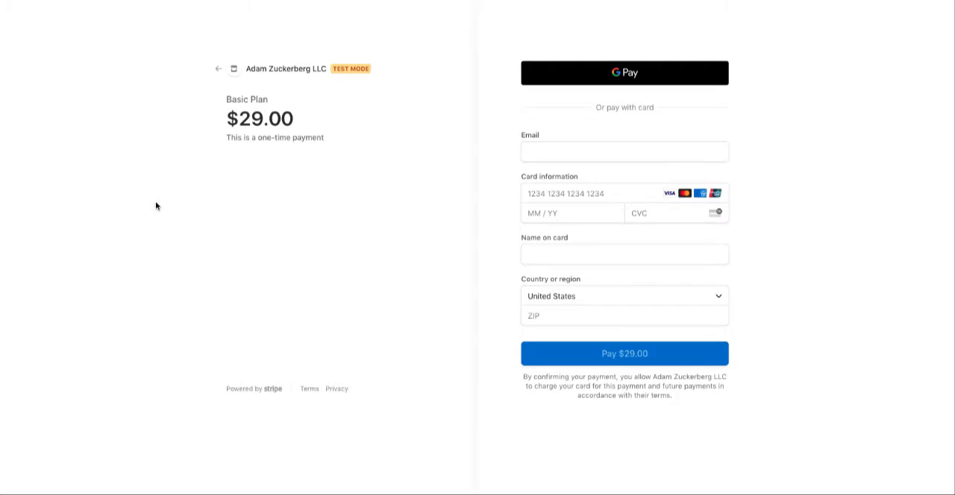
{"action": "mouse_move", "coordinate": [332, 47]}
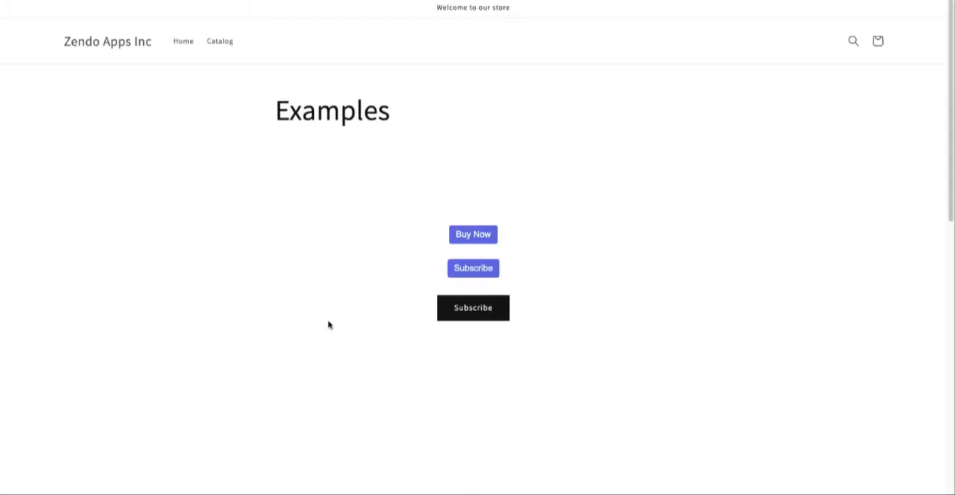
{"action": "left_click", "coordinate": [472, 267]}
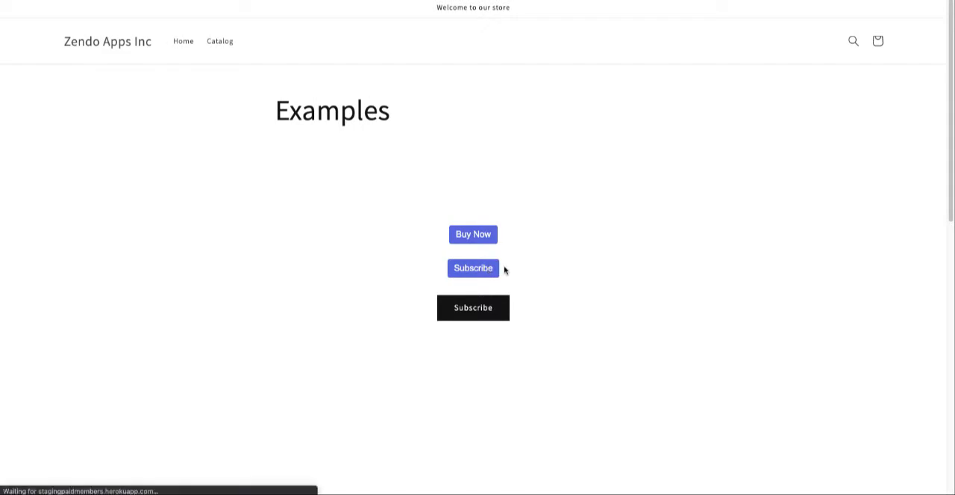
{"action": "left_click", "coordinate": [471, 267]}
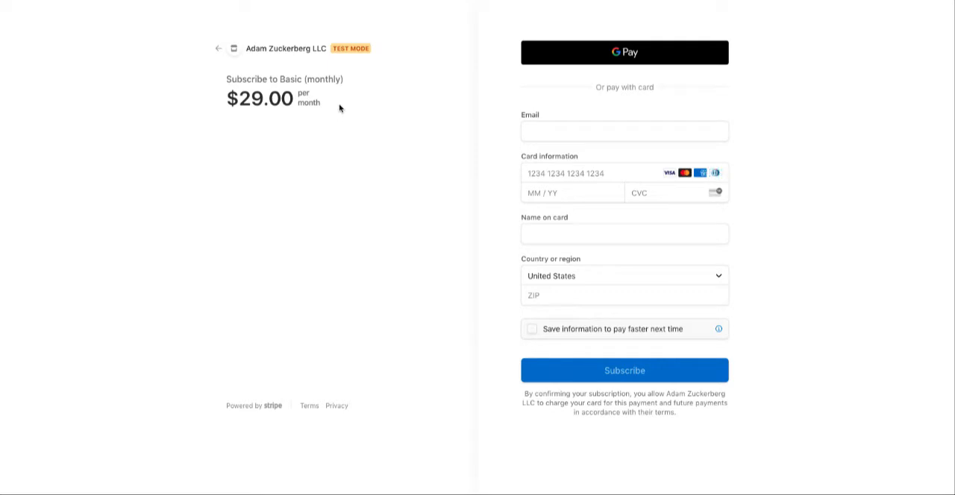
{"action": "mouse_move", "coordinate": [263, 261]}
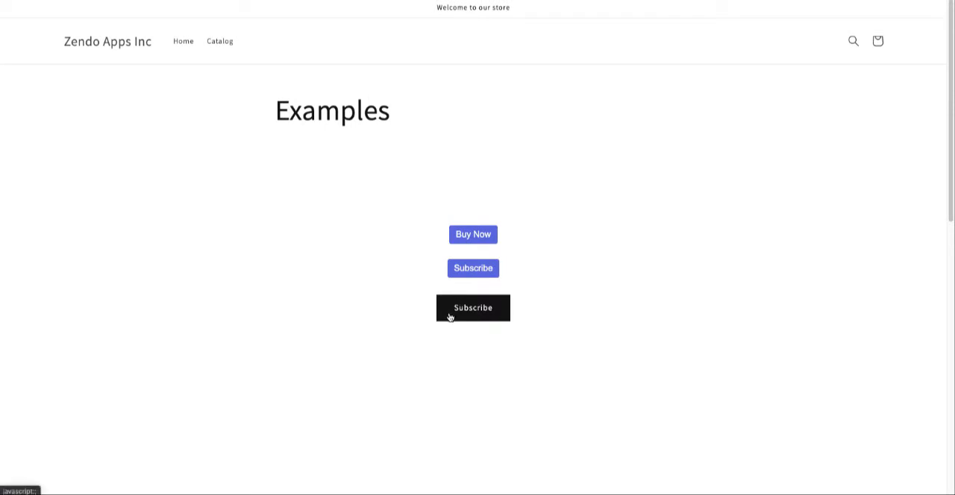
{"action": "mouse_move", "coordinate": [455, 320]}
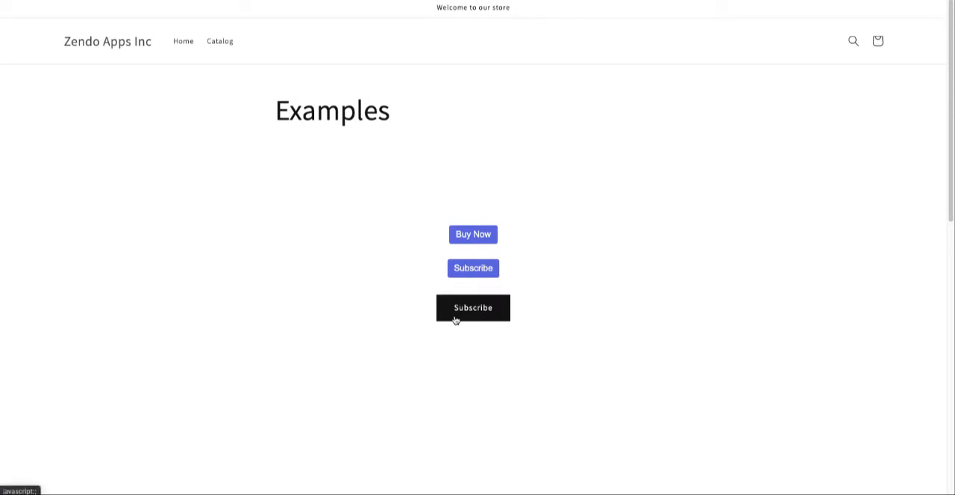
{"action": "mouse_move", "coordinate": [341, 336]}
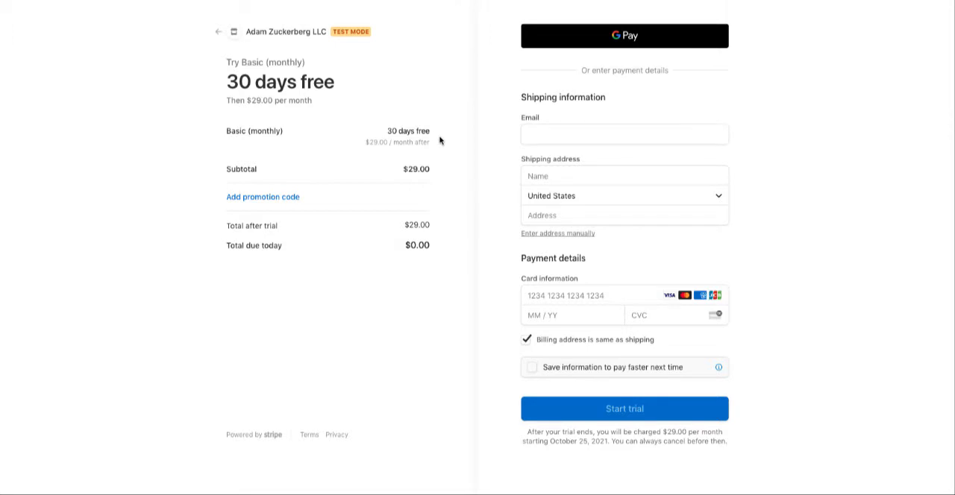
{"action": "mouse_move", "coordinate": [435, 136]}
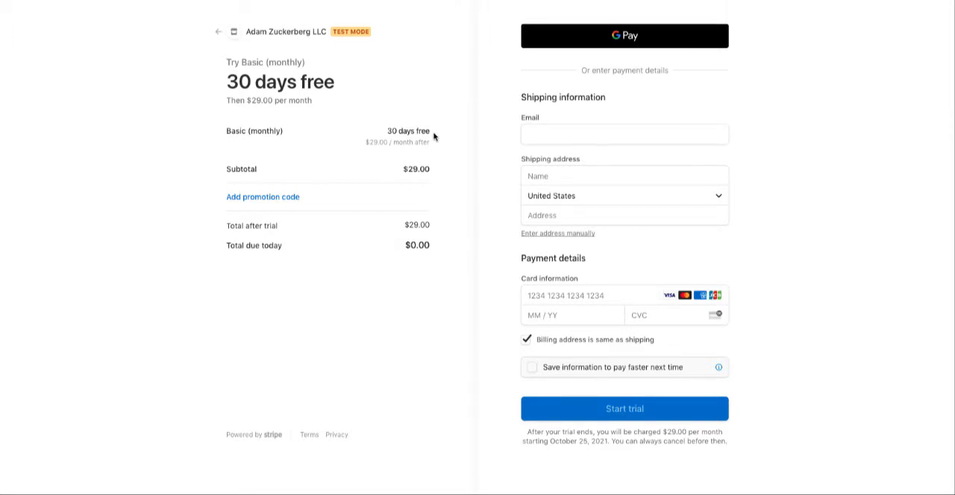
{"action": "mouse_move", "coordinate": [331, 188]}
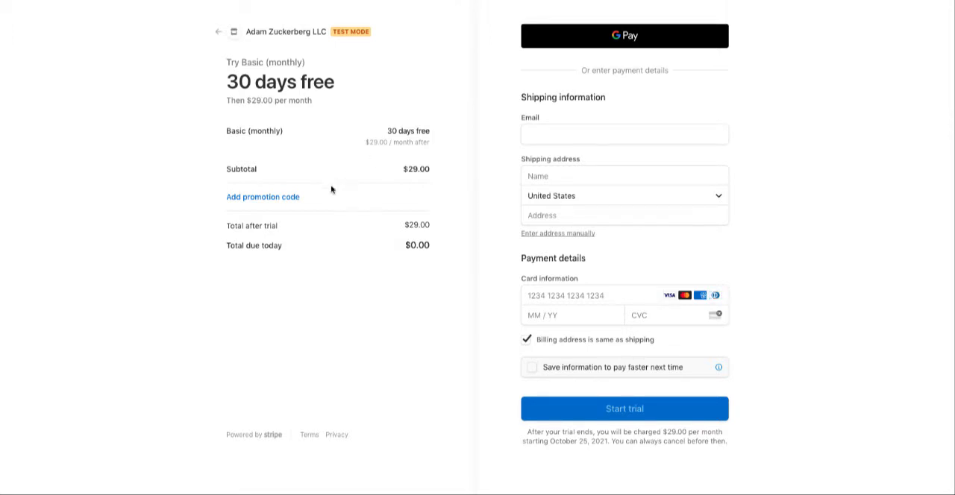
On the 30-day trial checkout, add a promotion code entry and untick 'Billing address is same as shipping'
{"action": "left_click", "coordinate": [262, 197]}
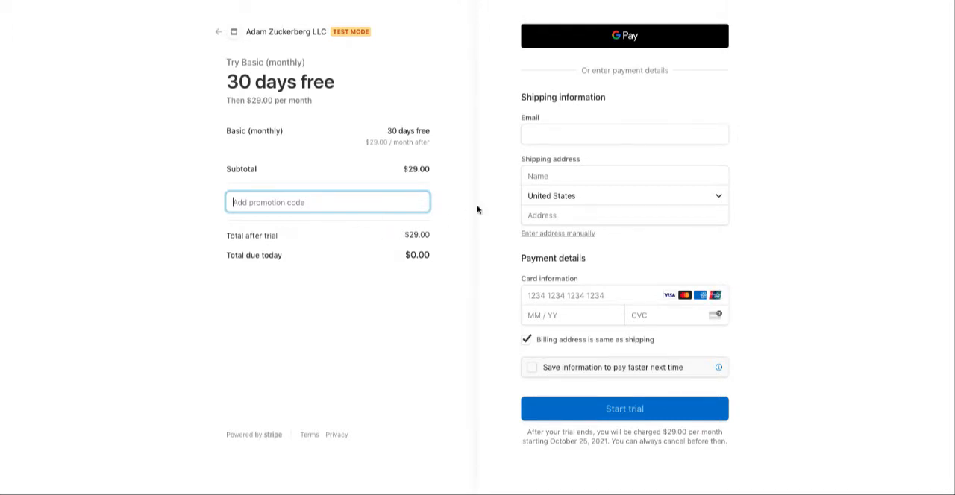
{"action": "mouse_move", "coordinate": [492, 266]}
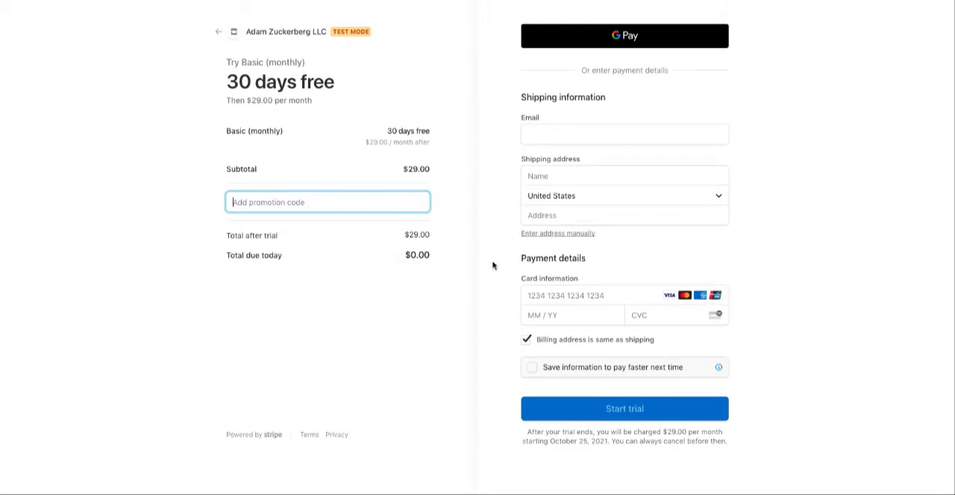
{"action": "left_click", "coordinate": [525, 340]}
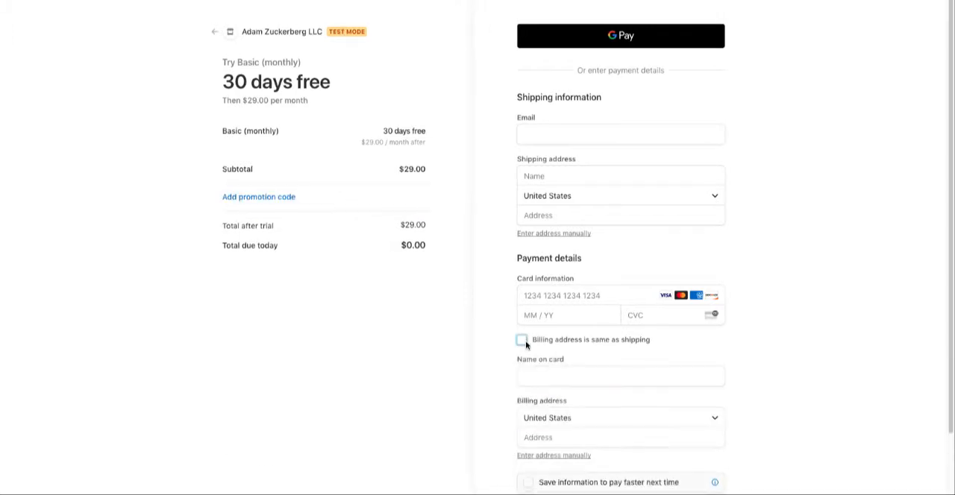
{"action": "left_click", "coordinate": [523, 340]}
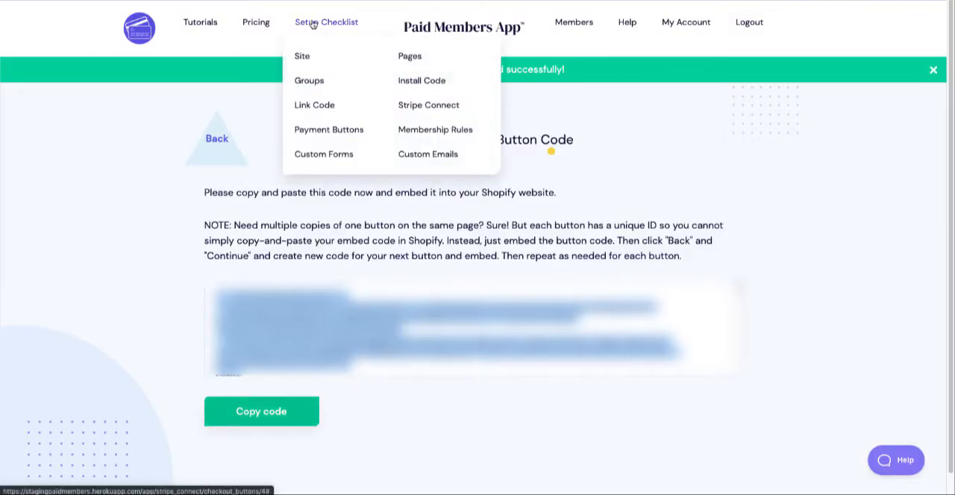
Review the Setup Checklist's Site details step, keeping Shopify as the site platform
{"action": "left_click", "coordinate": [325, 20]}
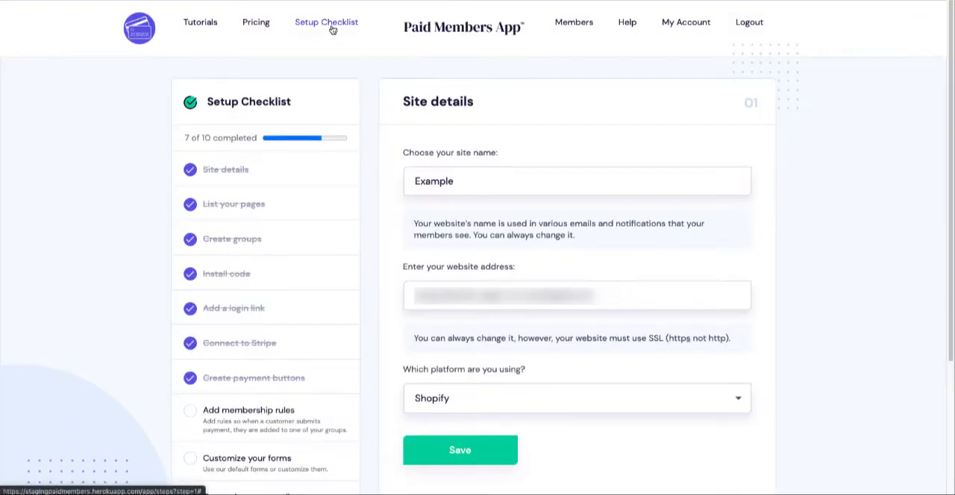
{"action": "left_click", "coordinate": [325, 21]}
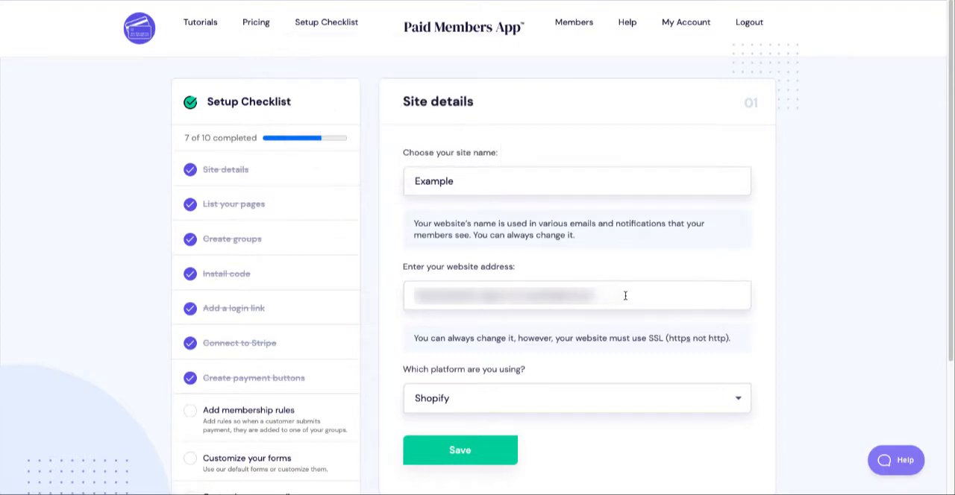
{"action": "mouse_move", "coordinate": [570, 401]}
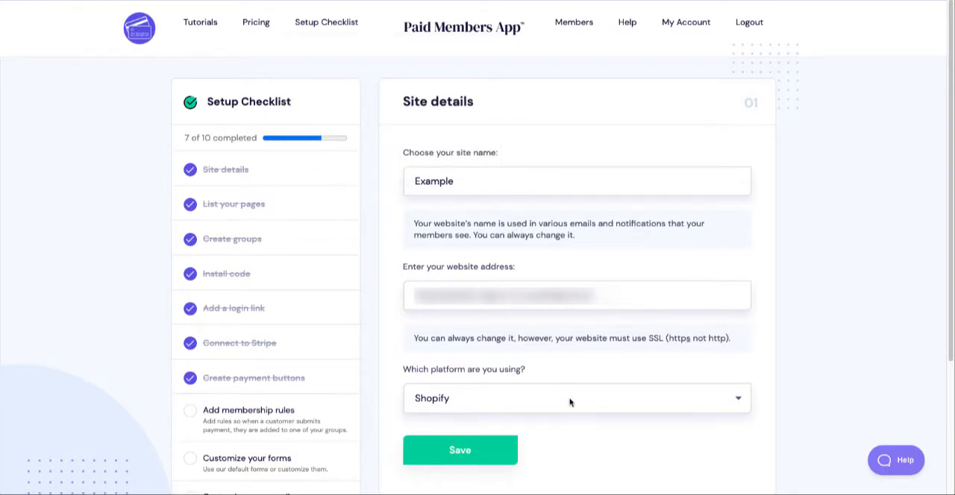
{"action": "left_click", "coordinate": [569, 398]}
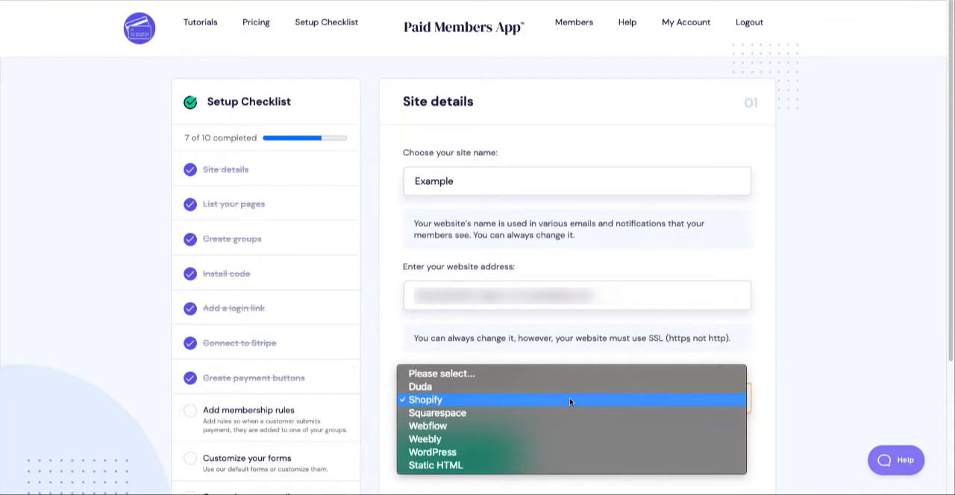
{"action": "left_click", "coordinate": [424, 400]}
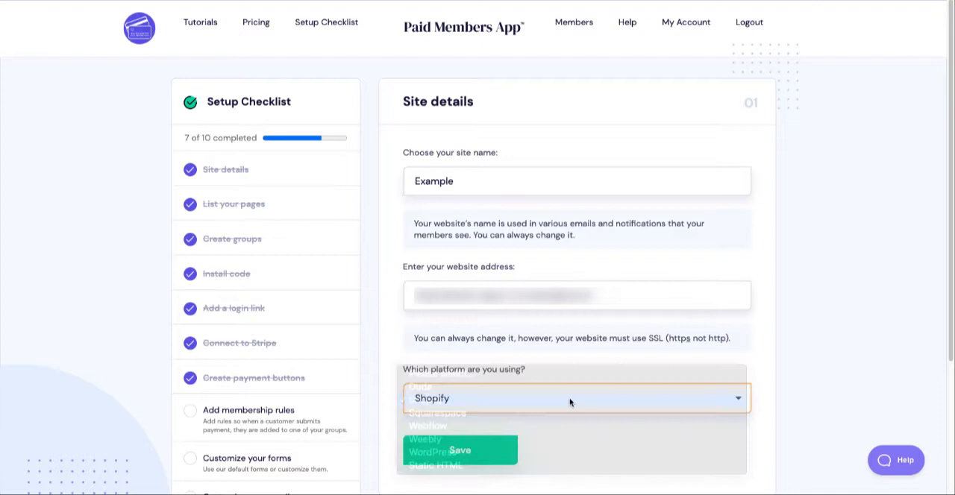
{"action": "left_click", "coordinate": [576, 398]}
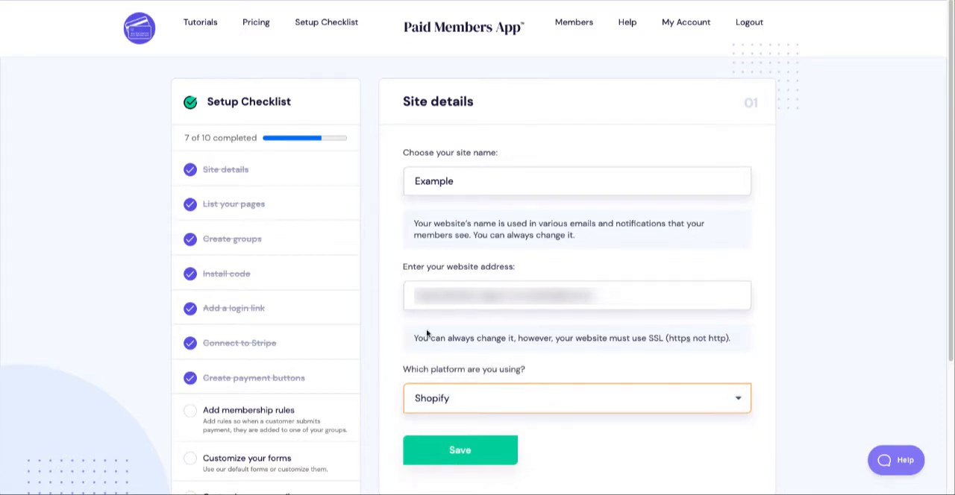
{"action": "mouse_move", "coordinate": [229, 283]}
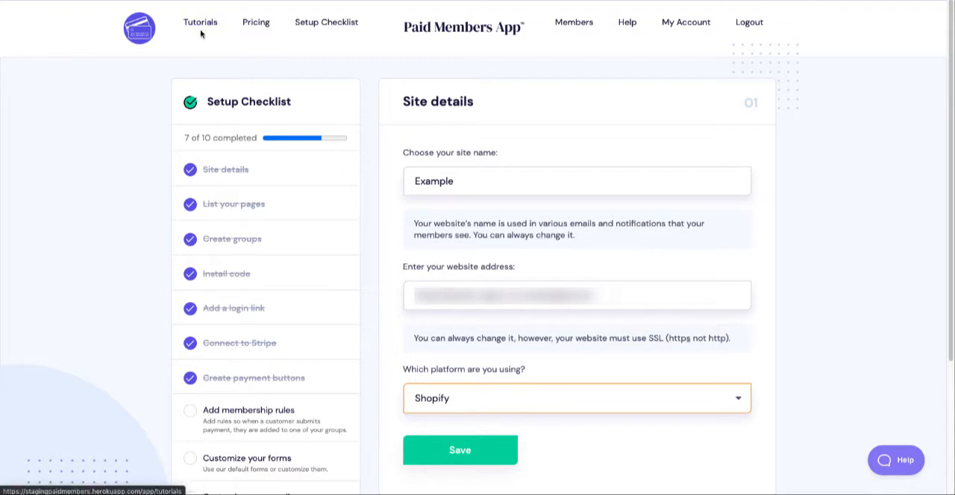
{"action": "mouse_move", "coordinate": [200, 36]}
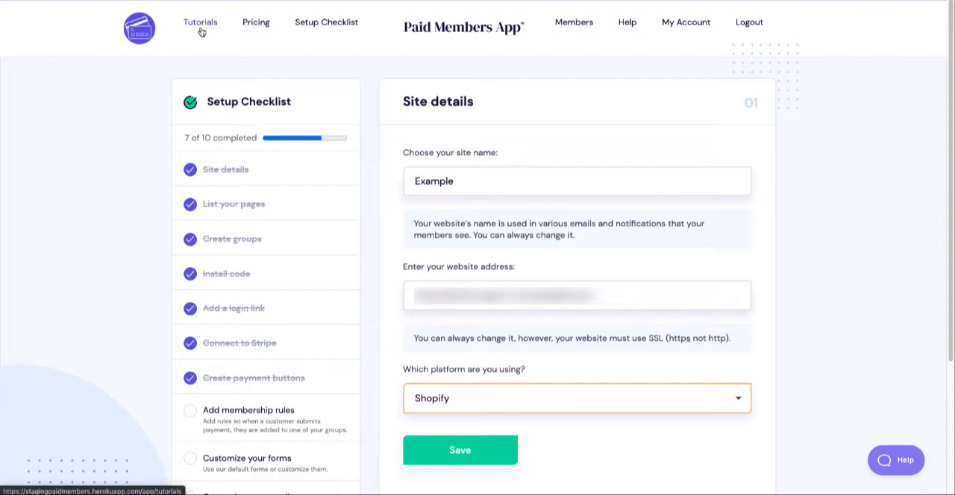
{"action": "mouse_move", "coordinate": [279, 281]}
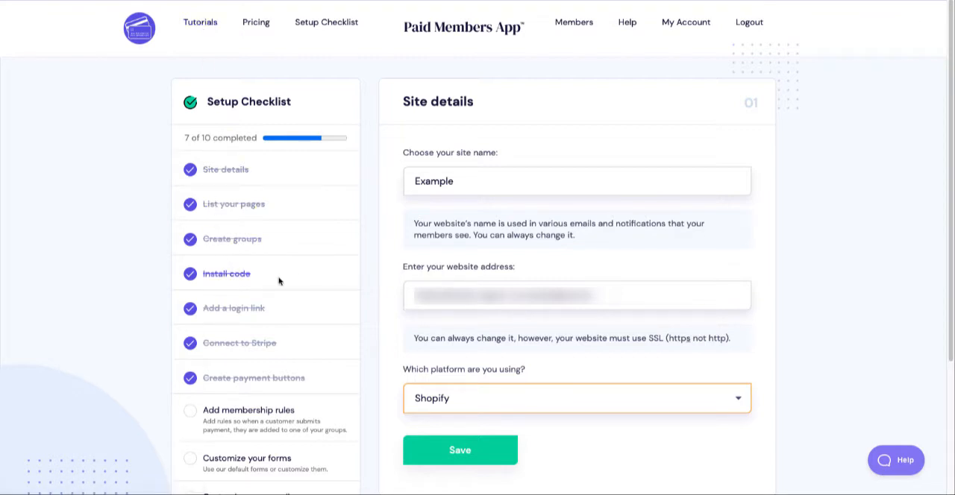
{"action": "mouse_move", "coordinate": [287, 349]}
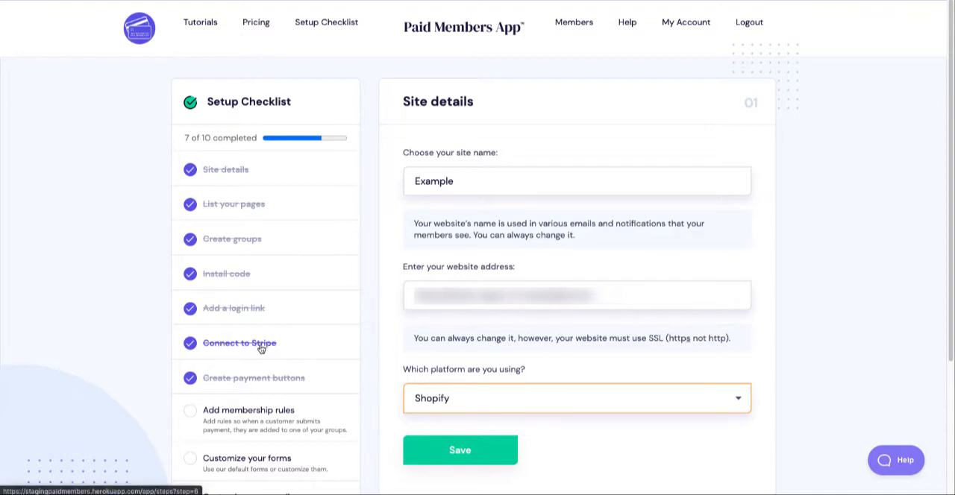
{"action": "mouse_move", "coordinate": [293, 358]}
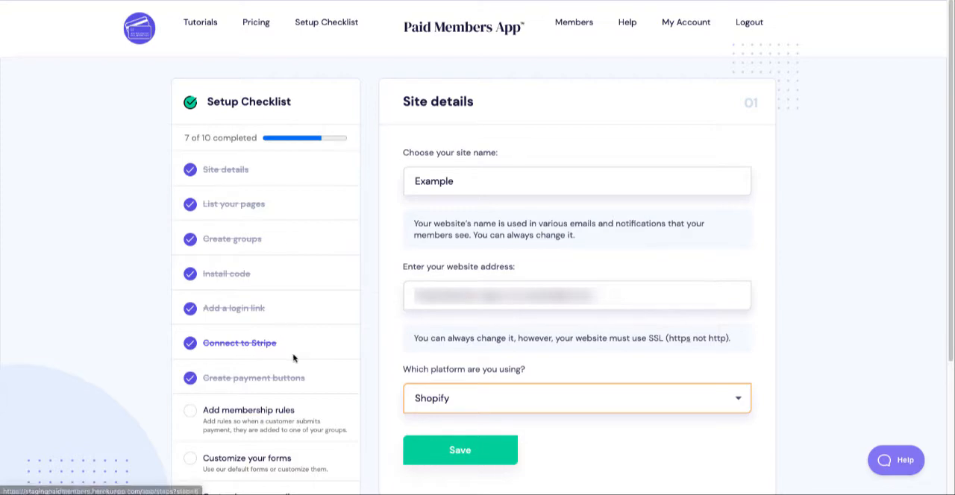
{"action": "mouse_move", "coordinate": [309, 349]}
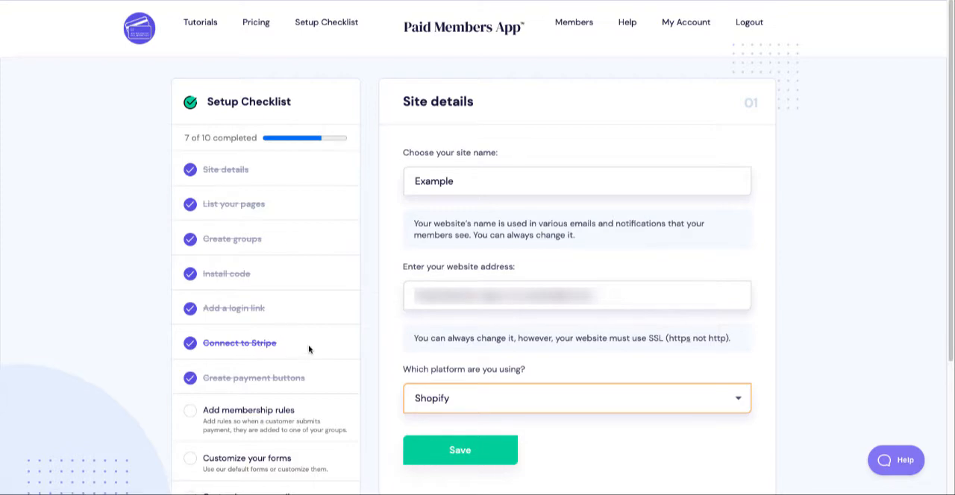
Go to Create payment buttons and choose the One-time Payment type
{"action": "left_click", "coordinate": [254, 378]}
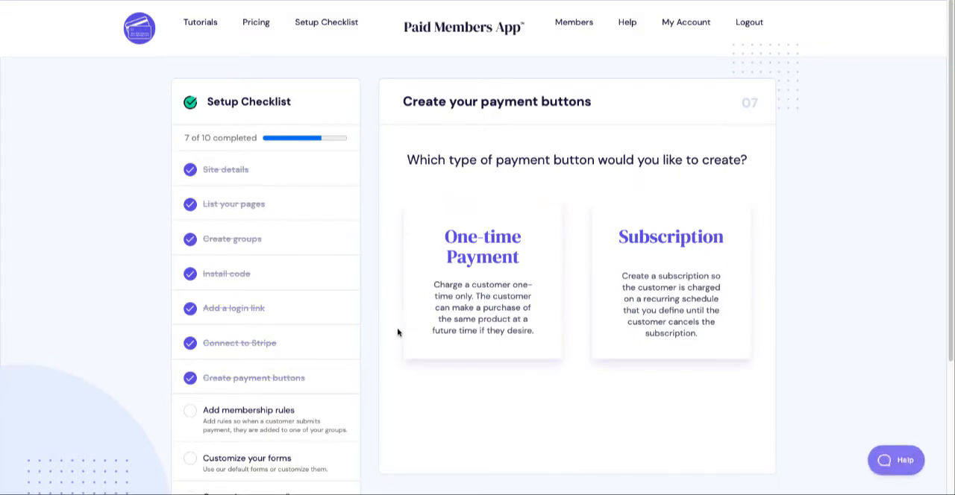
{"action": "left_click", "coordinate": [482, 284]}
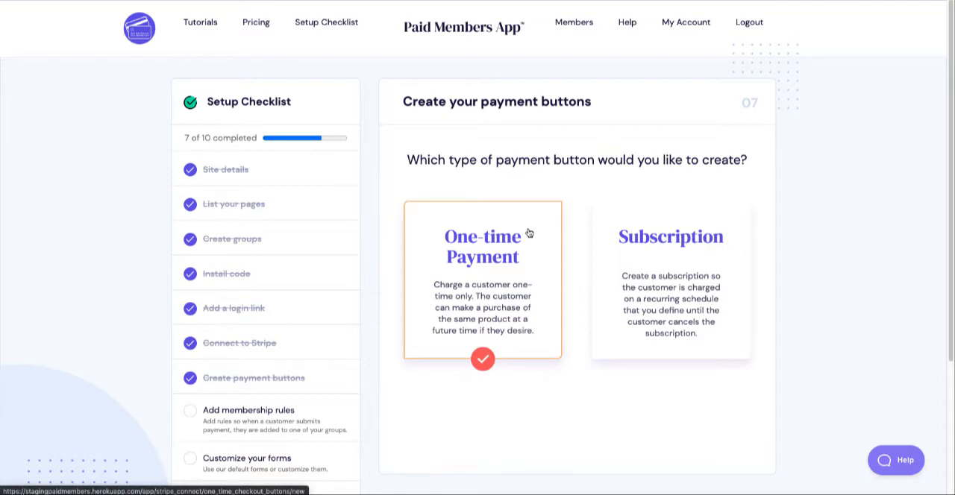
{"action": "mouse_move", "coordinate": [545, 225]}
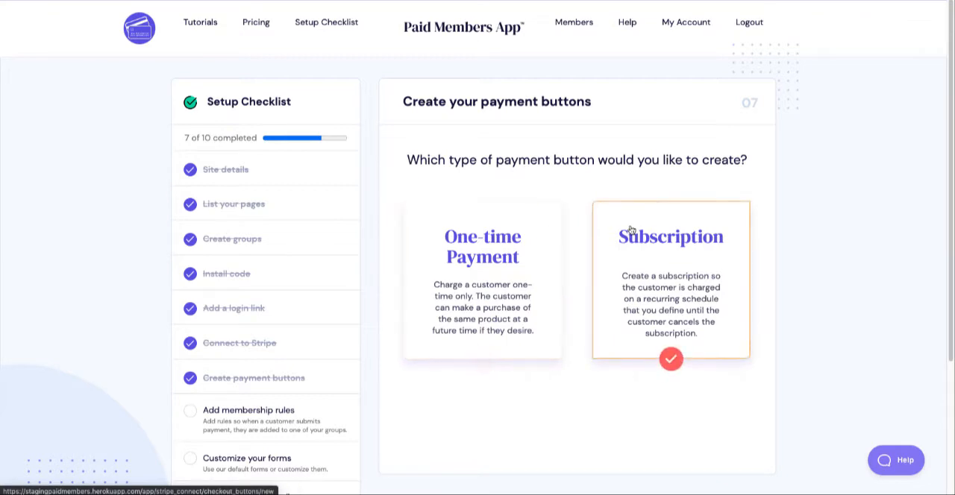
{"action": "mouse_move", "coordinate": [661, 216]}
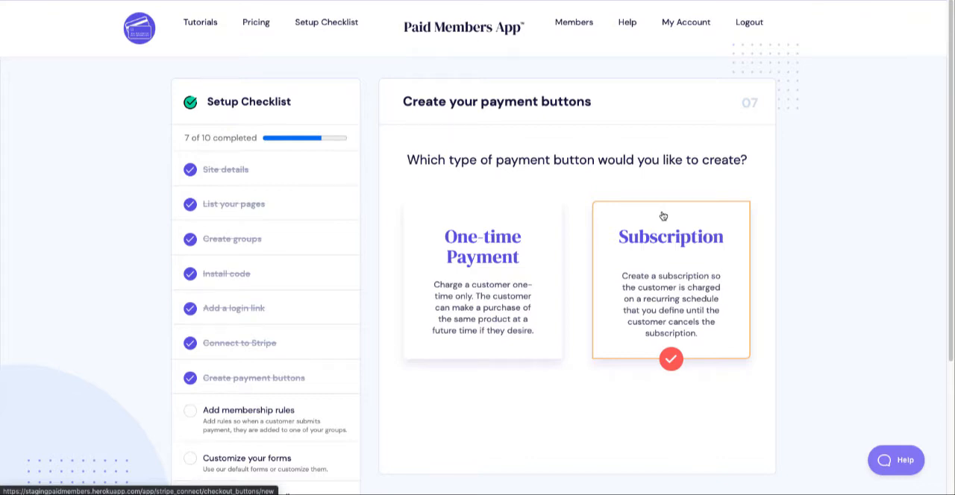
{"action": "mouse_move", "coordinate": [594, 248]}
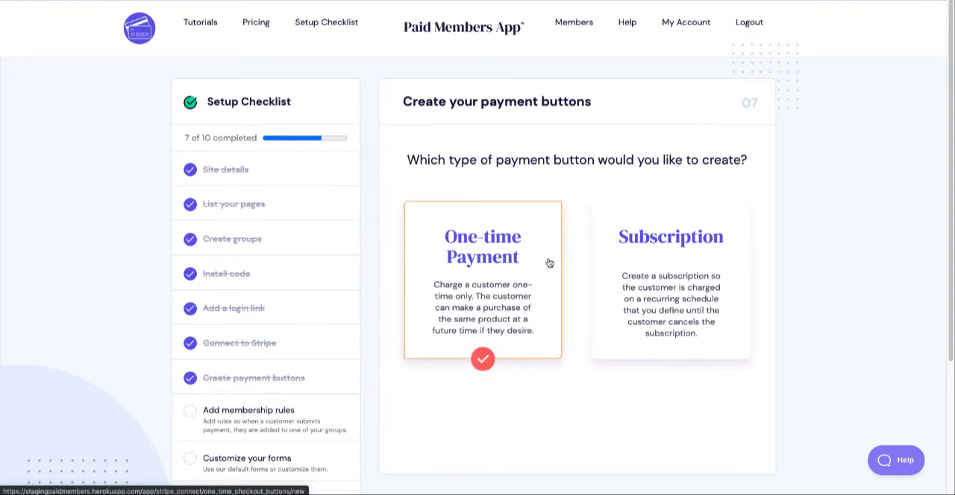
Start a one-time checkout button named 'One-time payment button' after glancing at saved buttons
{"action": "left_click", "coordinate": [483, 280]}
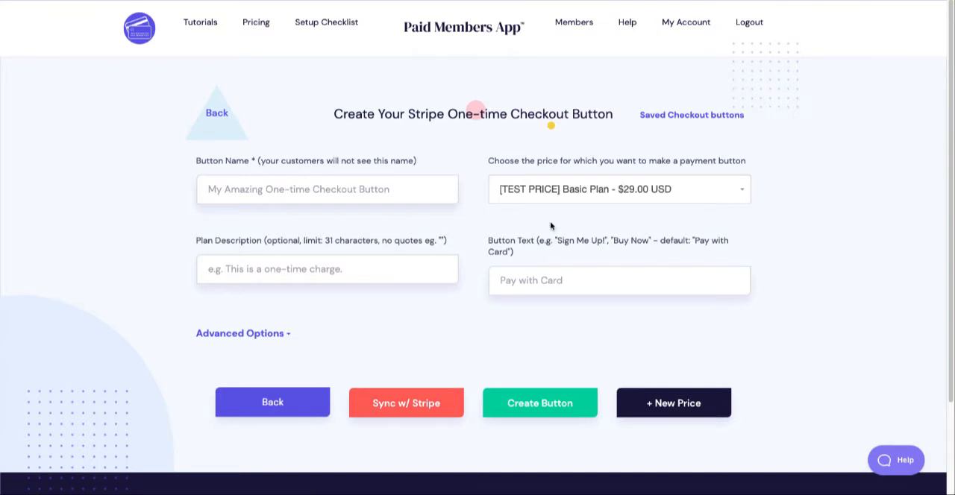
{"action": "mouse_move", "coordinate": [446, 327]}
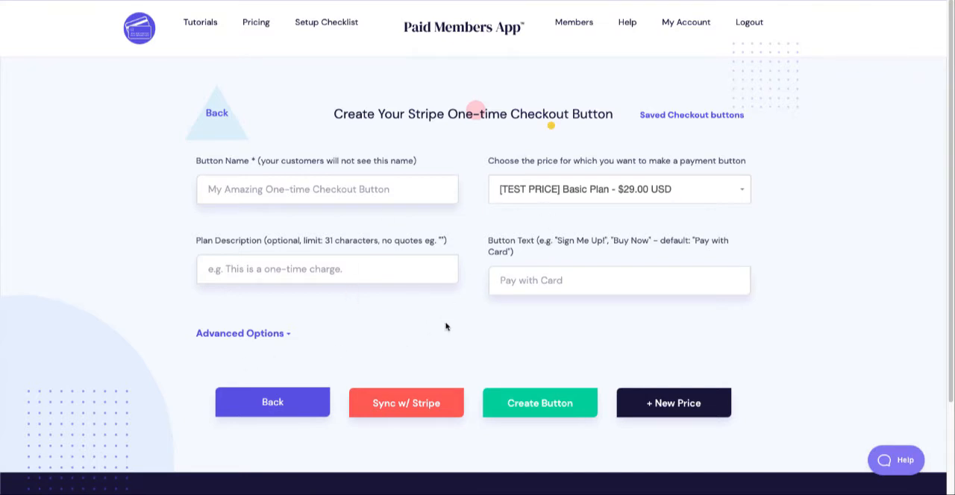
{"action": "left_click", "coordinate": [690, 114]}
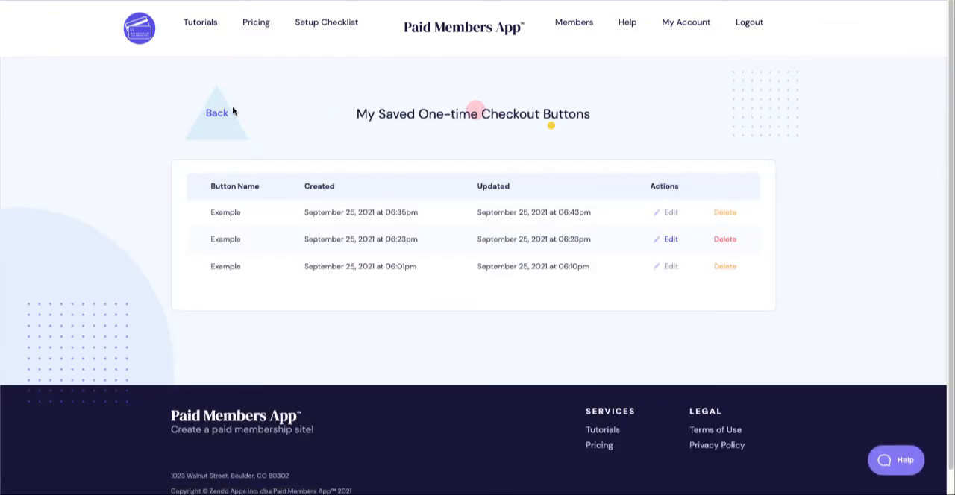
{"action": "left_click", "coordinate": [217, 113]}
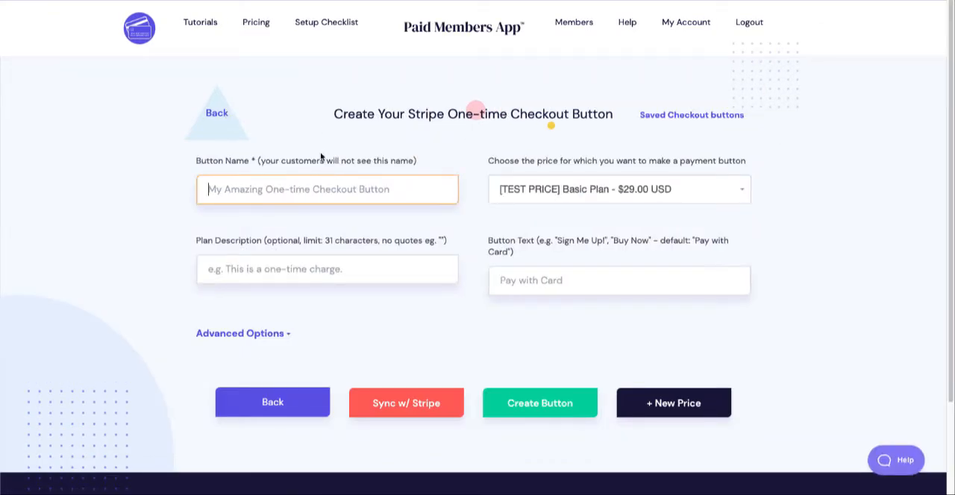
{"action": "type", "text": "O"}
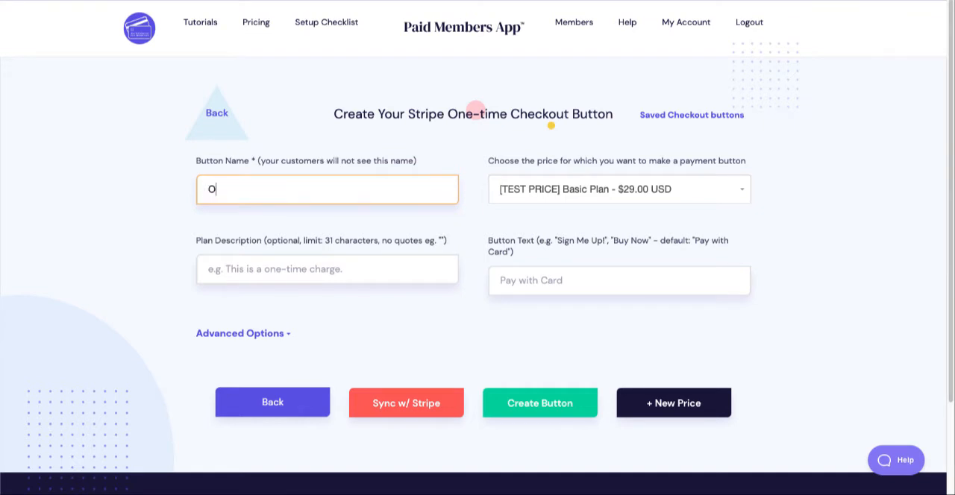
{"action": "type", "text": "ne-time pam"}
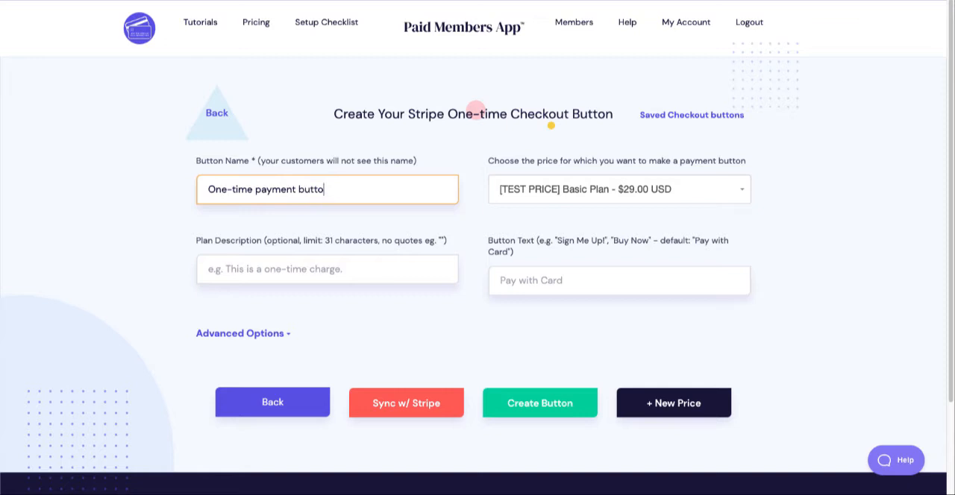
Describe it 'This is a one-time charge' and keep the $29.00 [TEST PRICE] Basic Plan price
{"action": "left_click", "coordinate": [327, 269]}
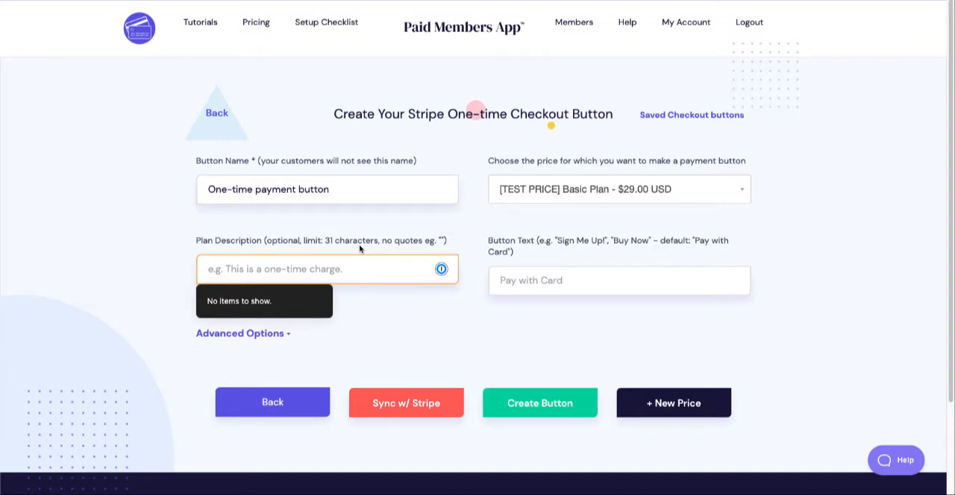
{"action": "type", "text": "TH"}
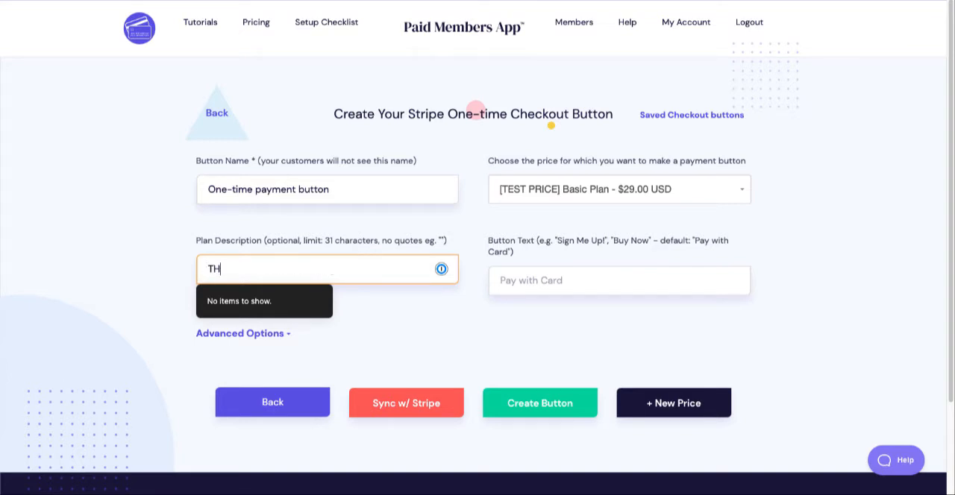
{"action": "type", "text": "This is"}
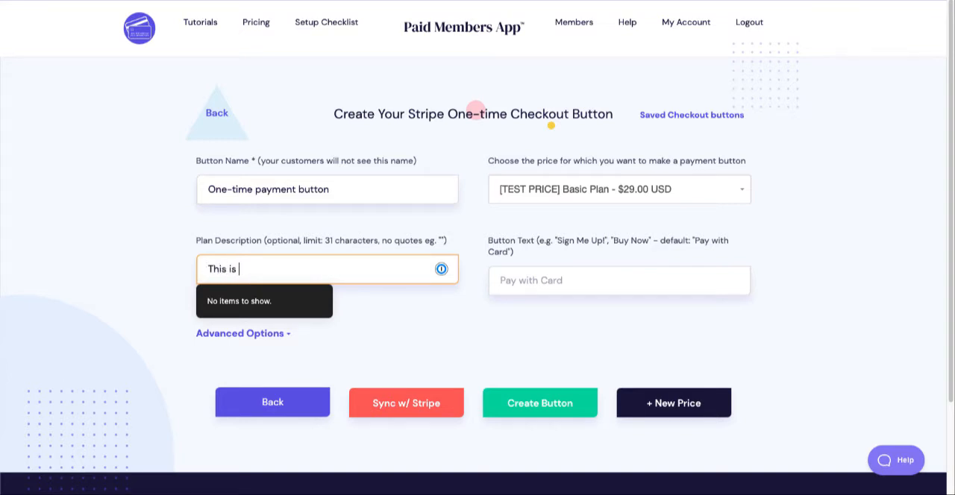
{"action": "type", "text": "a one-time c"}
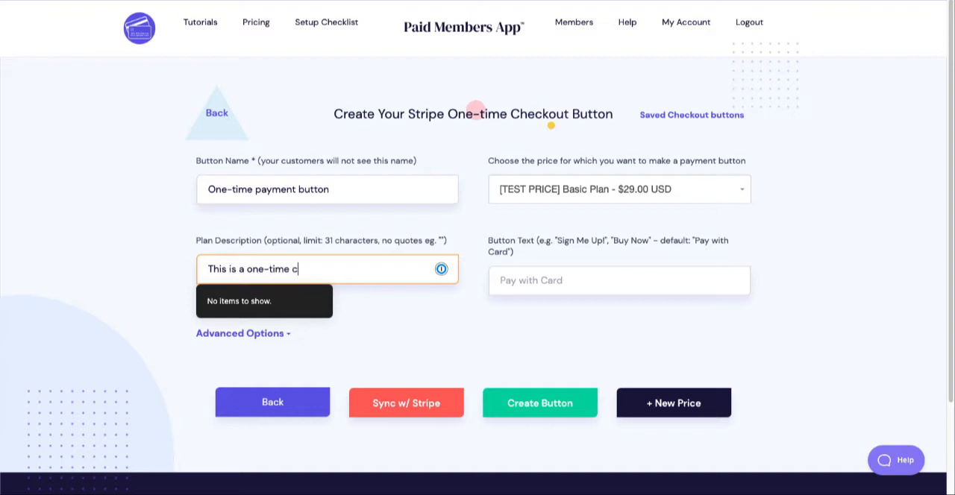
{"action": "type", "text": "harge"}
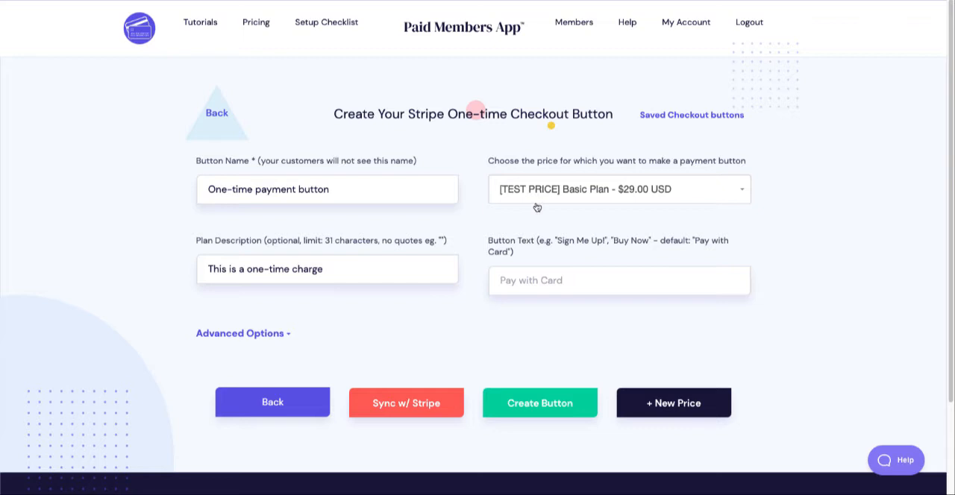
{"action": "mouse_move", "coordinate": [545, 197]}
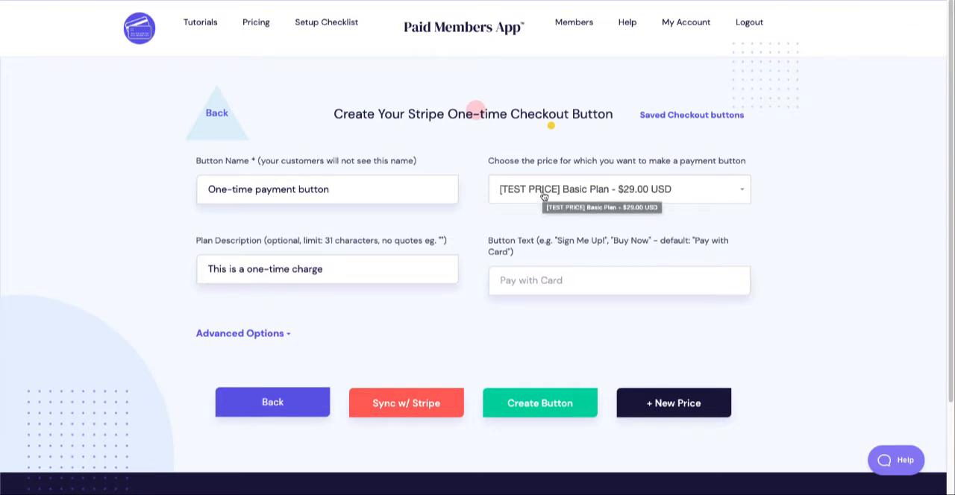
{"action": "left_click", "coordinate": [617, 188]}
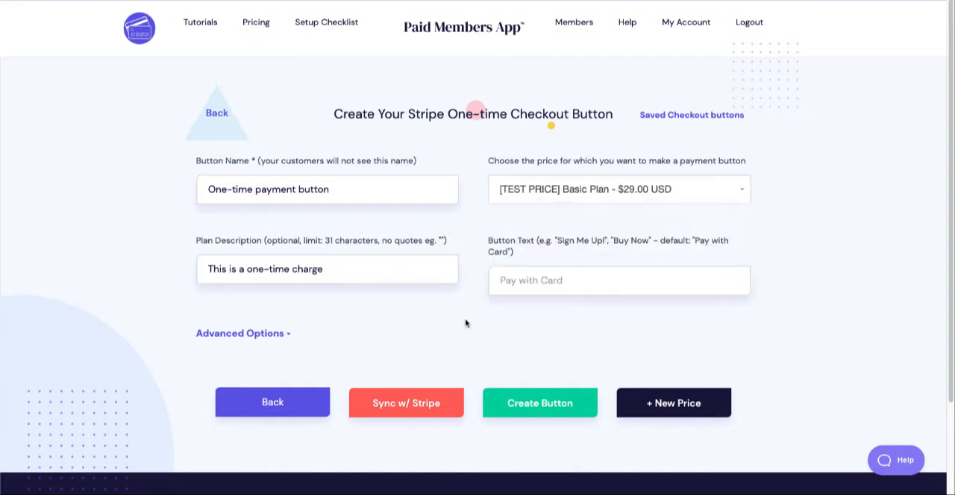
{"action": "mouse_move", "coordinate": [505, 221]}
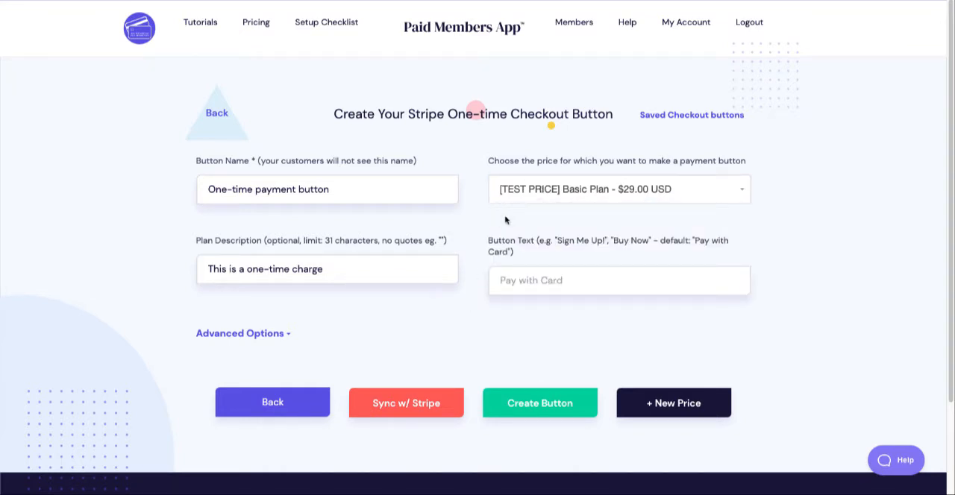
{"action": "mouse_move", "coordinate": [429, 381]}
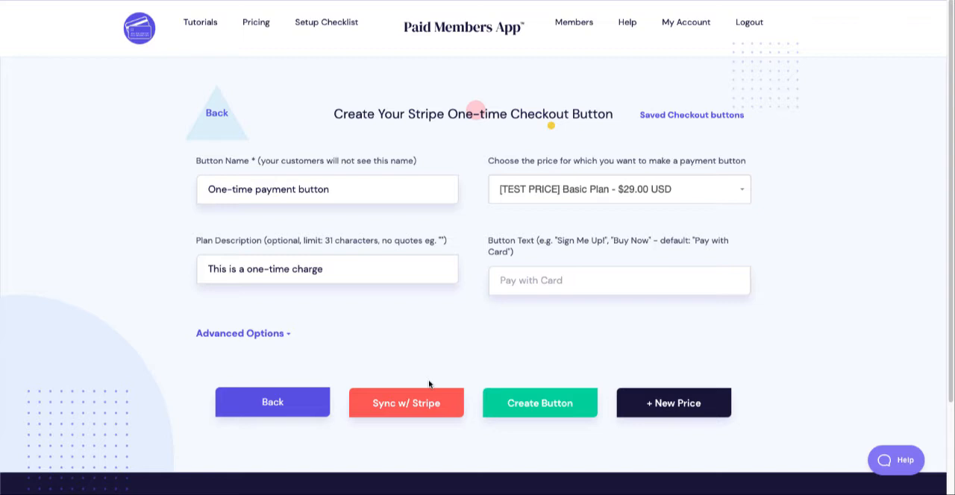
{"action": "mouse_move", "coordinate": [552, 352]}
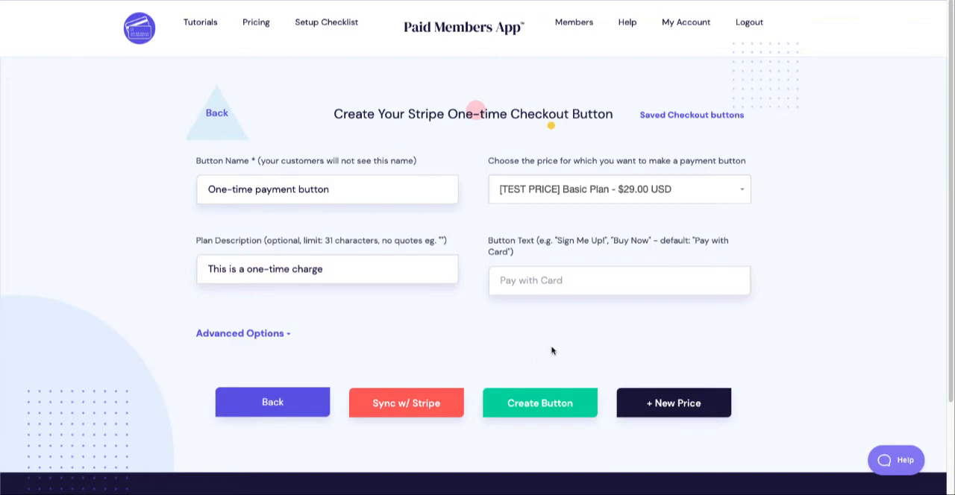
{"action": "mouse_move", "coordinate": [674, 388]}
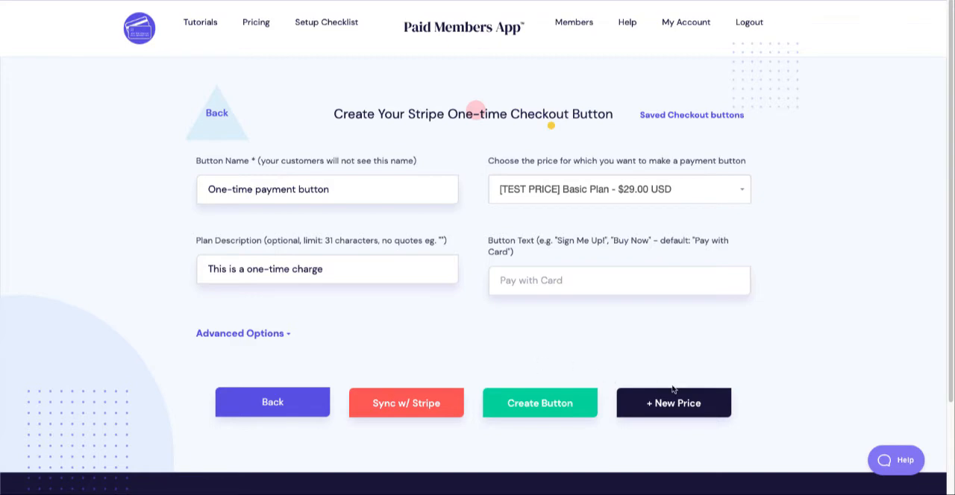
{"action": "left_click", "coordinate": [673, 402]}
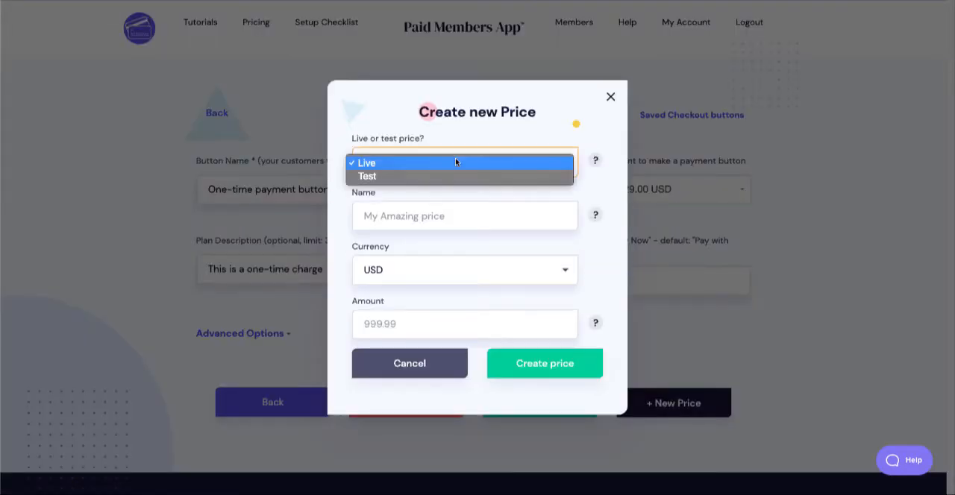
{"action": "left_click", "coordinate": [367, 176]}
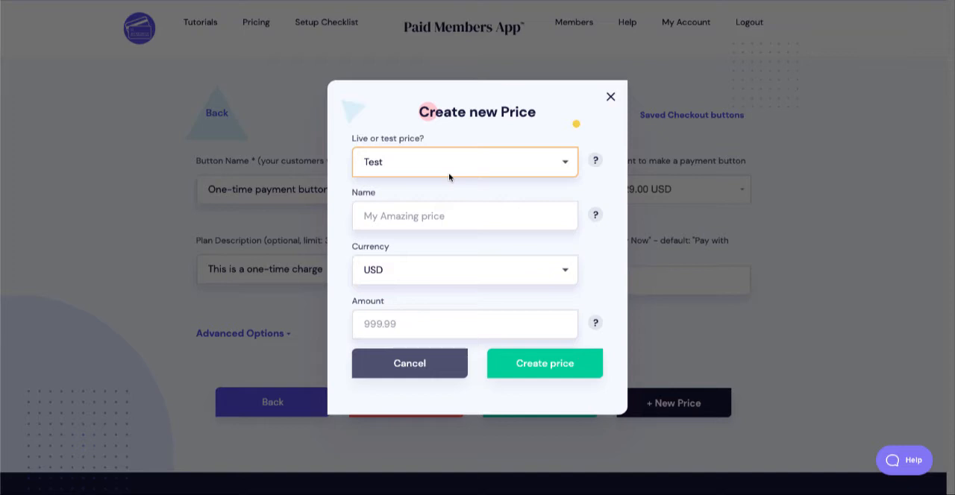
{"action": "left_click", "coordinate": [464, 161]}
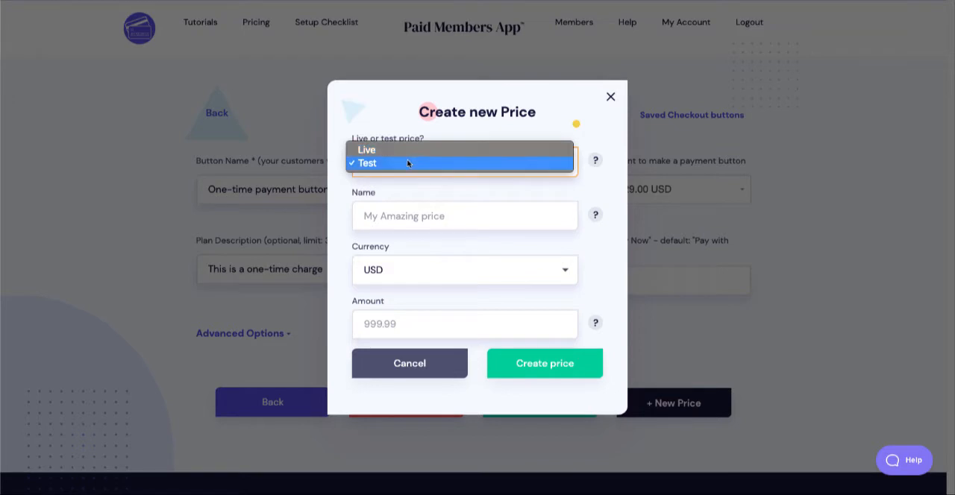
{"action": "left_click", "coordinate": [367, 149]}
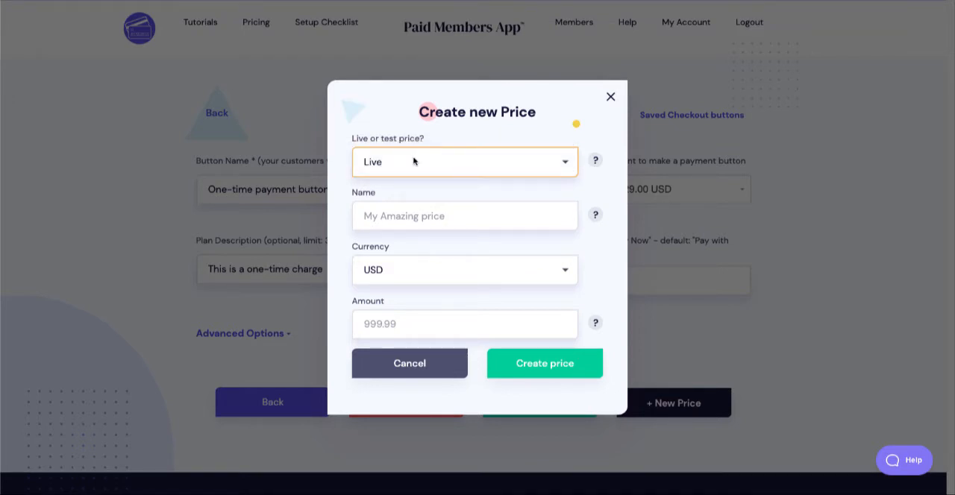
{"action": "mouse_move", "coordinate": [609, 95]}
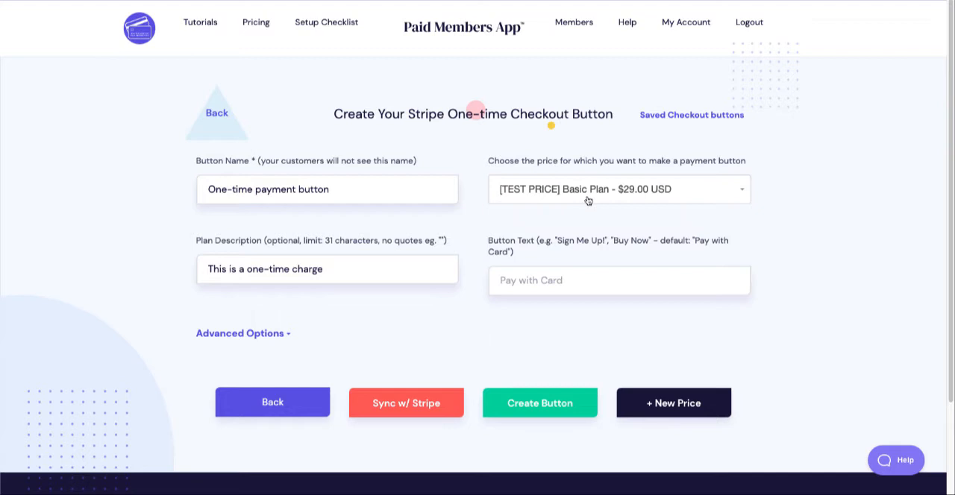
{"action": "mouse_move", "coordinate": [601, 200]}
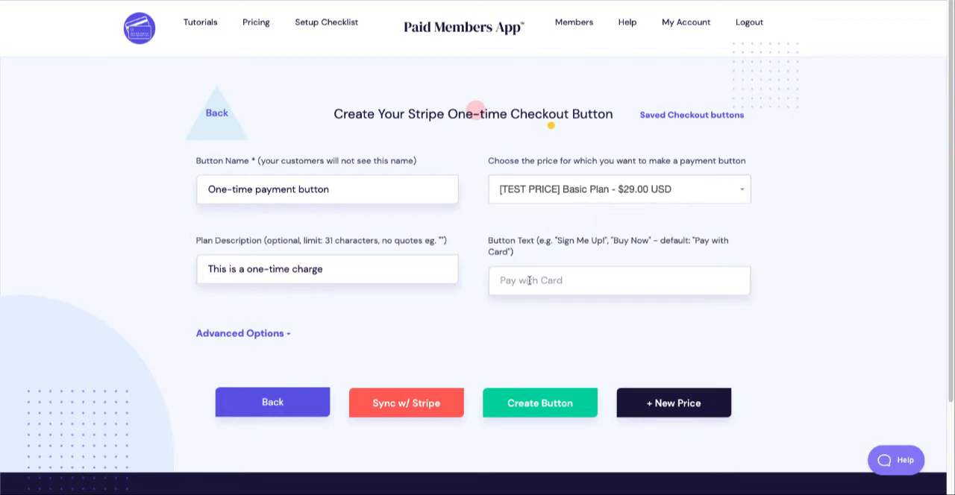
Set the button text to 'Pay with Card' and create the one-time checkout button
{"action": "left_click", "coordinate": [619, 281]}
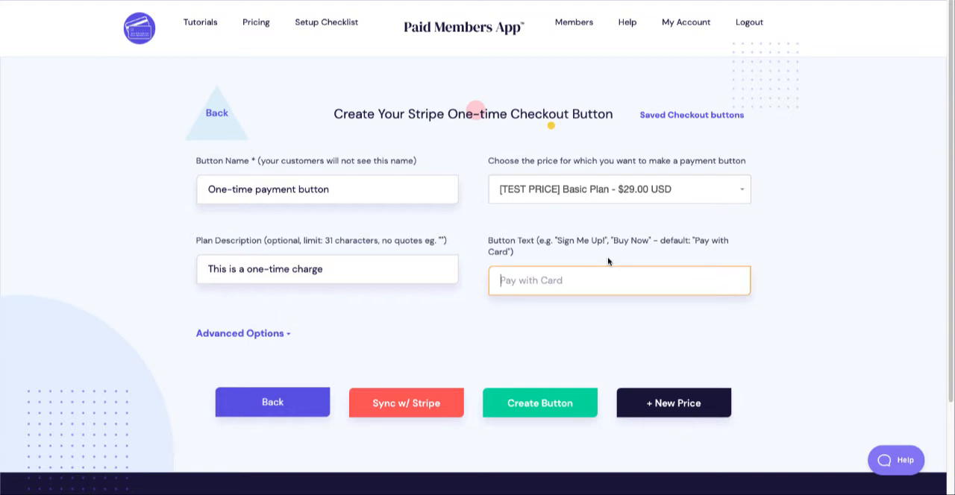
{"action": "type", "text": "Pay with Card"}
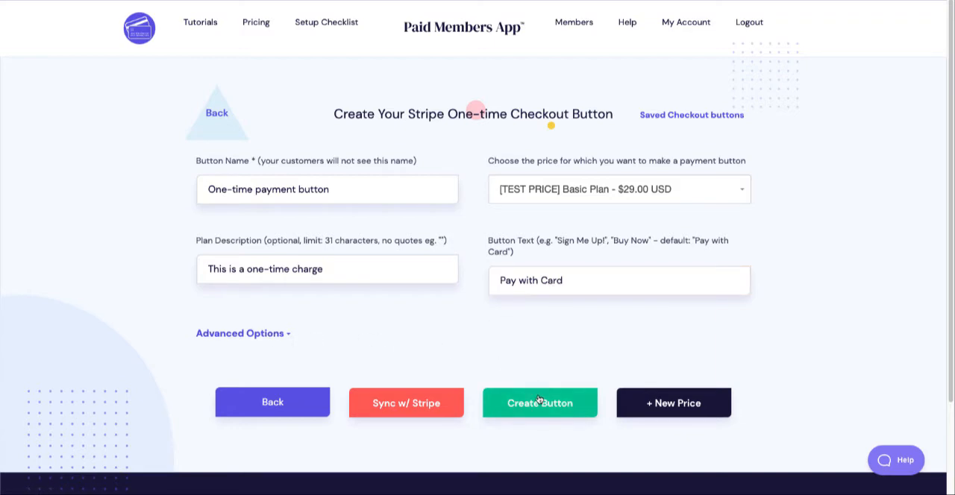
{"action": "left_click", "coordinate": [540, 403]}
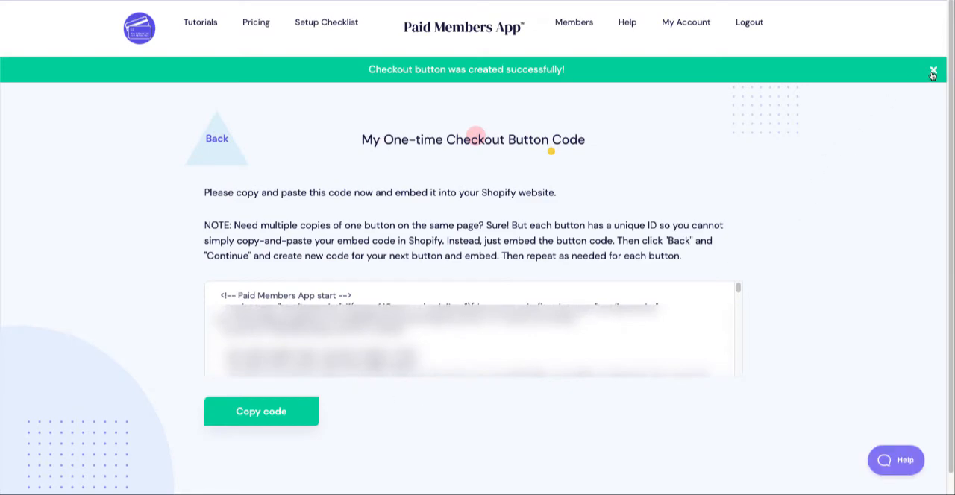
Copy the new button's embed code before switching to the Shopify Pages list
{"action": "left_click", "coordinate": [261, 411]}
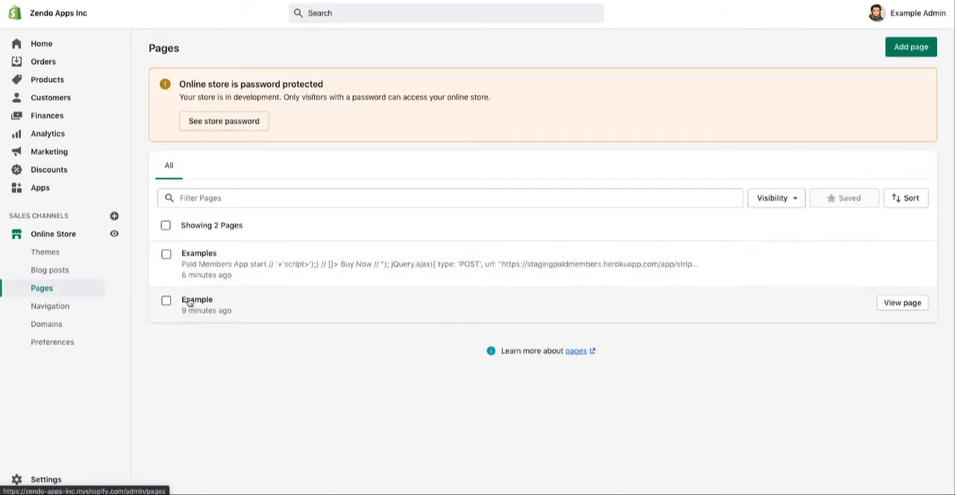
Paste the embed code into the Example page's HTML content and preview the Pay with Card button
{"action": "left_click", "coordinate": [197, 299]}
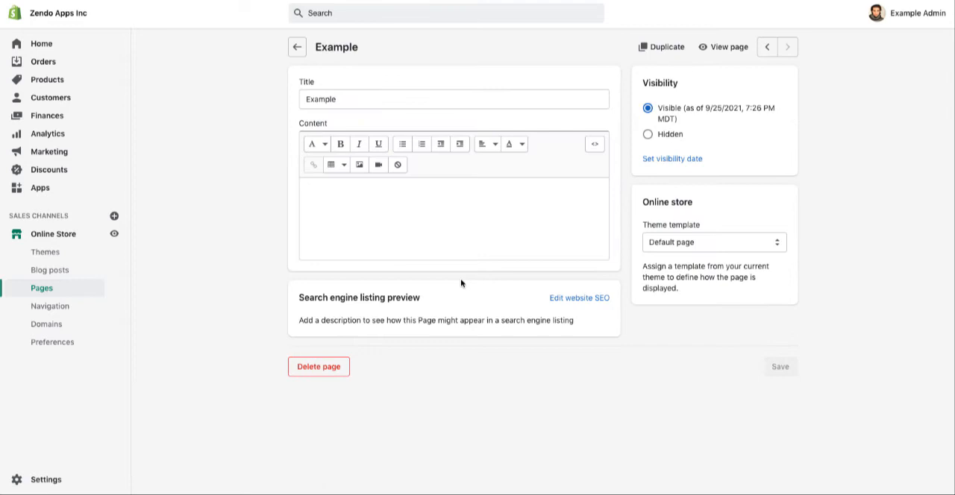
{"action": "left_click", "coordinate": [532, 208]}
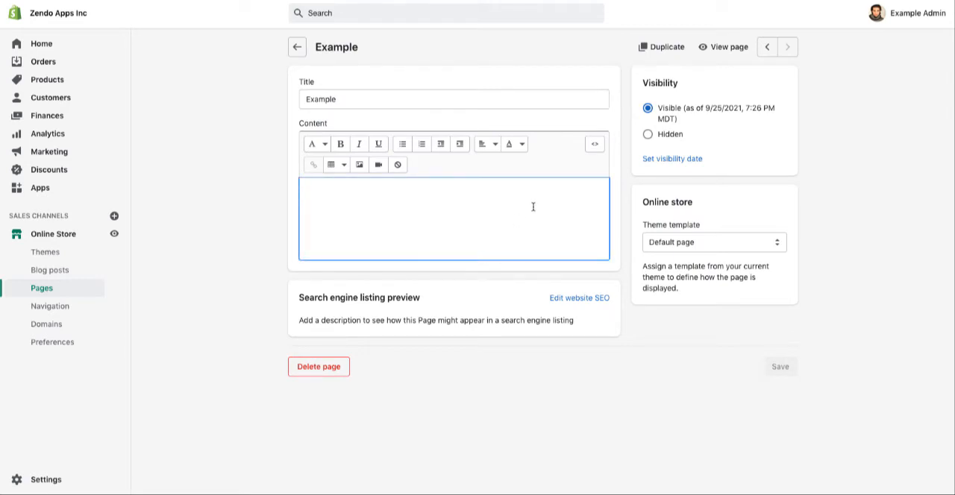
{"action": "mouse_move", "coordinate": [594, 143]}
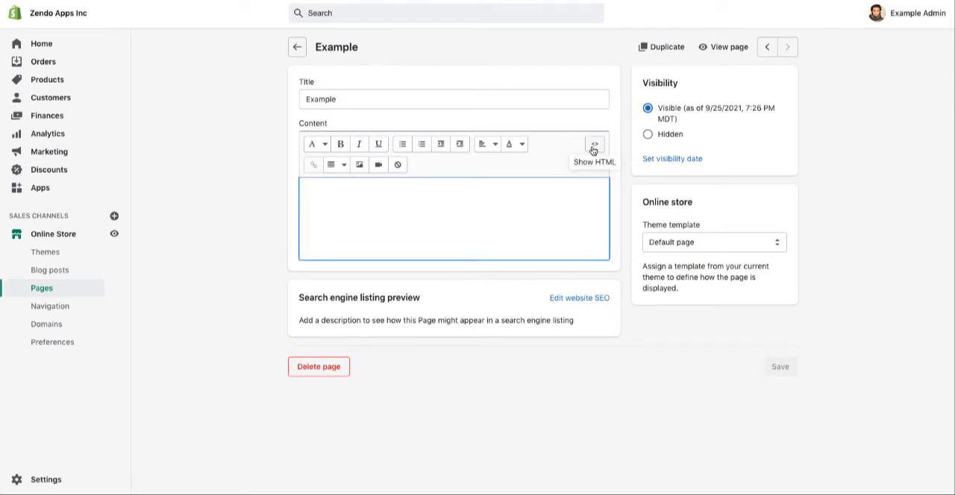
{"action": "left_click", "coordinate": [593, 144]}
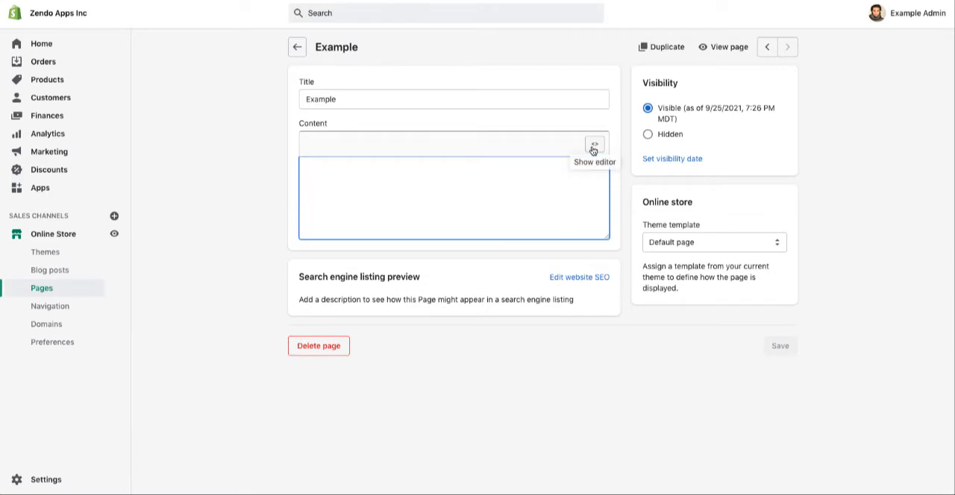
{"action": "left_click", "coordinate": [594, 141]}
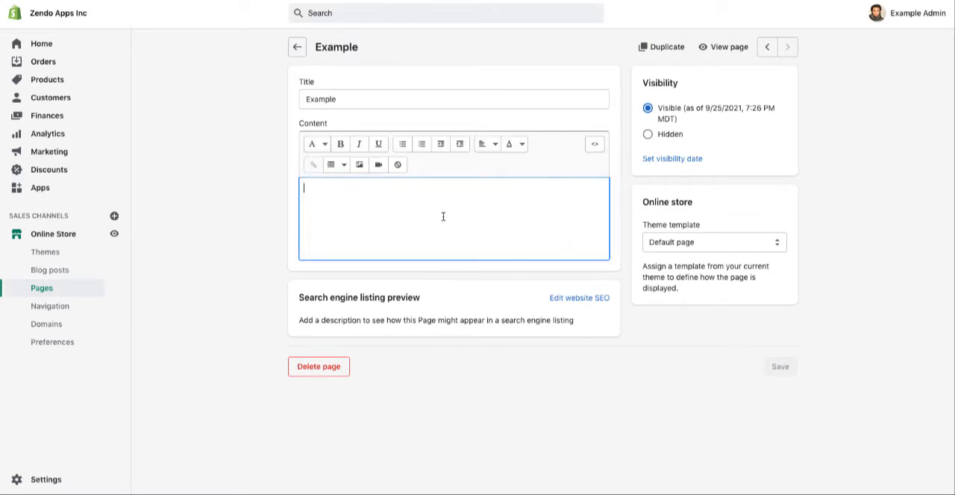
{"action": "mouse_move", "coordinate": [594, 143]}
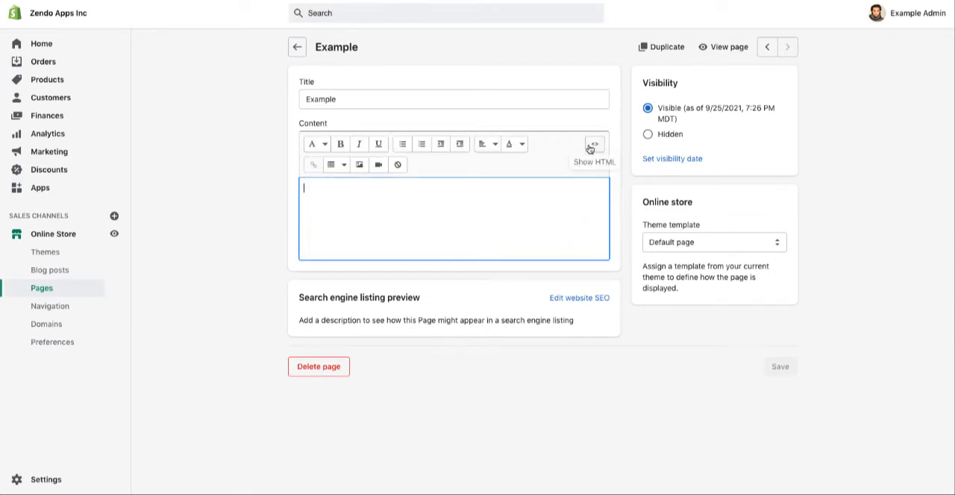
{"action": "left_click", "coordinate": [594, 143]}
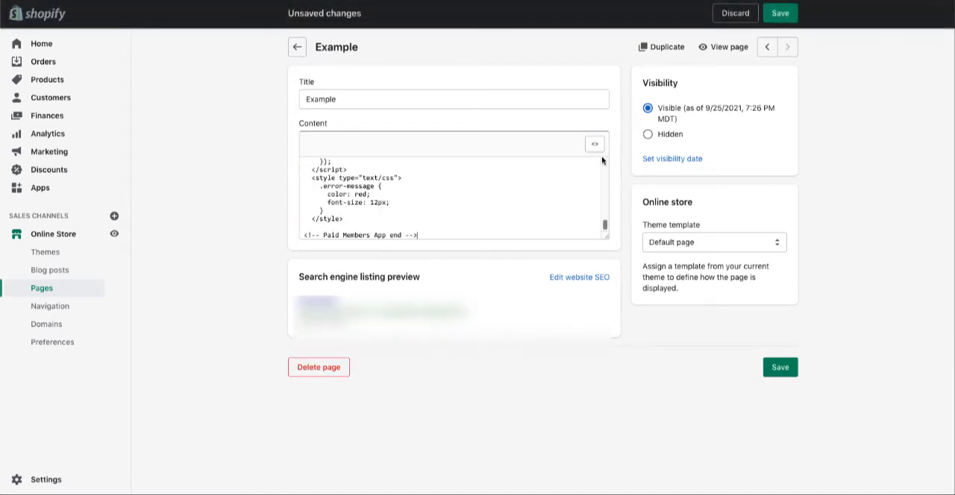
{"action": "mouse_move", "coordinate": [594, 143]}
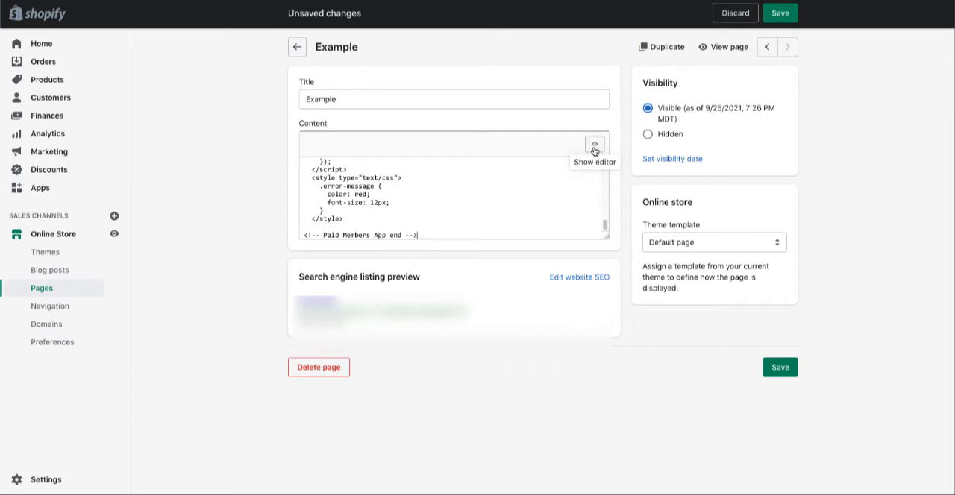
{"action": "left_click", "coordinate": [593, 143]}
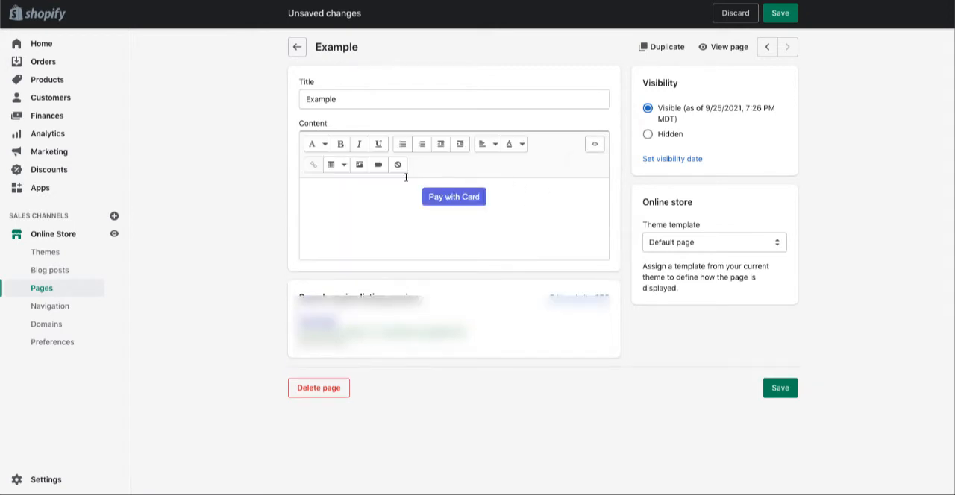
{"action": "mouse_move", "coordinate": [483, 170]}
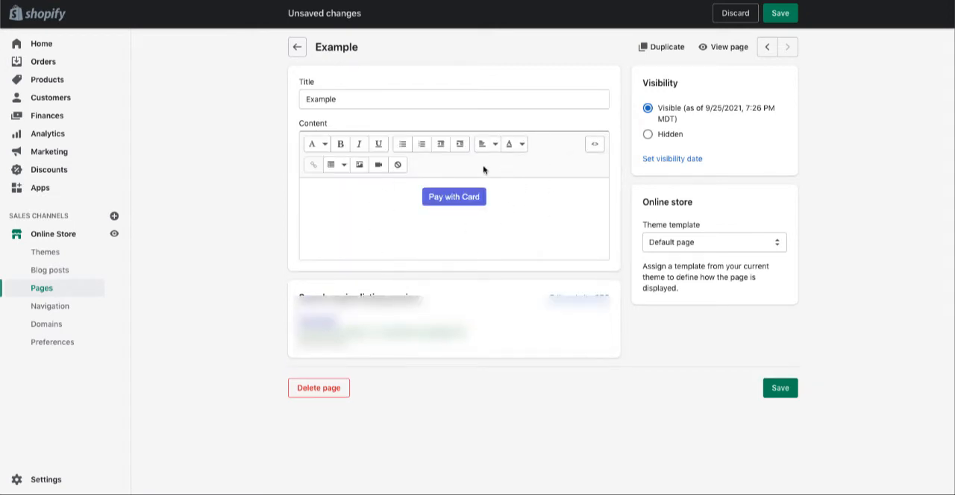
{"action": "mouse_move", "coordinate": [385, 243]}
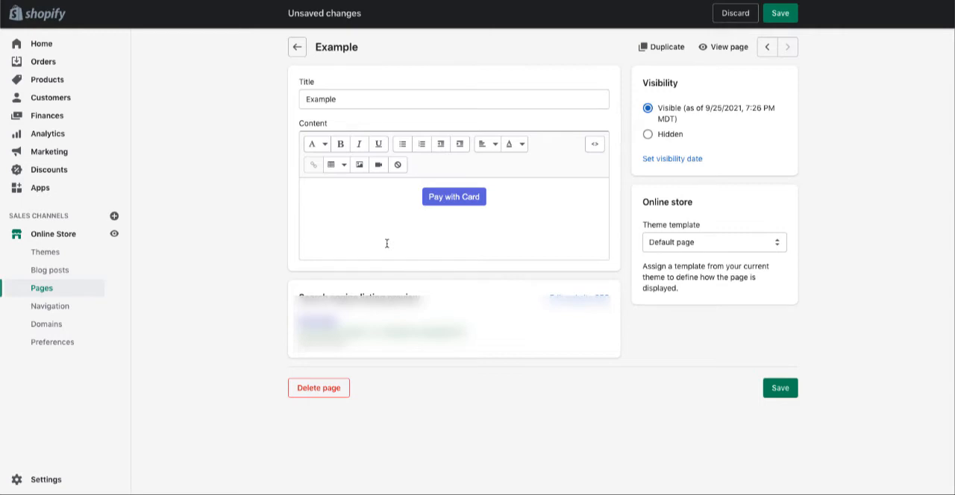
{"action": "mouse_move", "coordinate": [647, 433]}
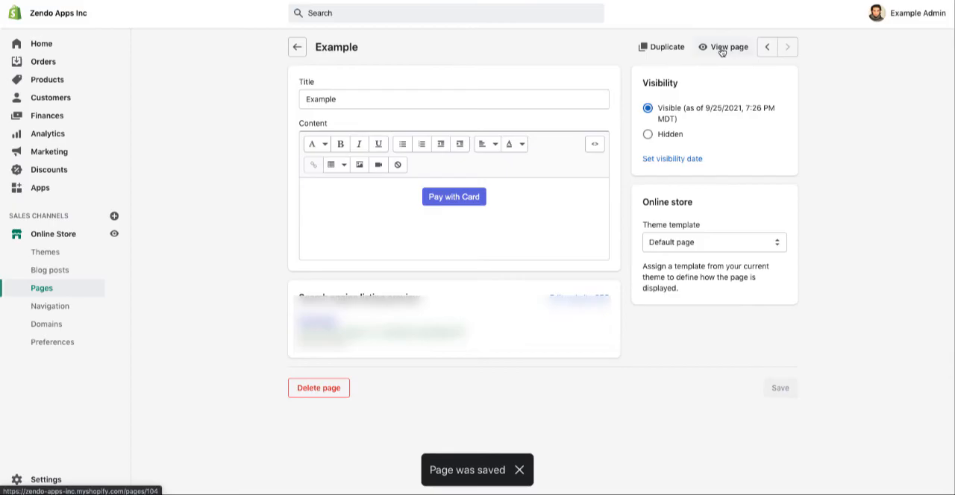
{"action": "left_click", "coordinate": [728, 46]}
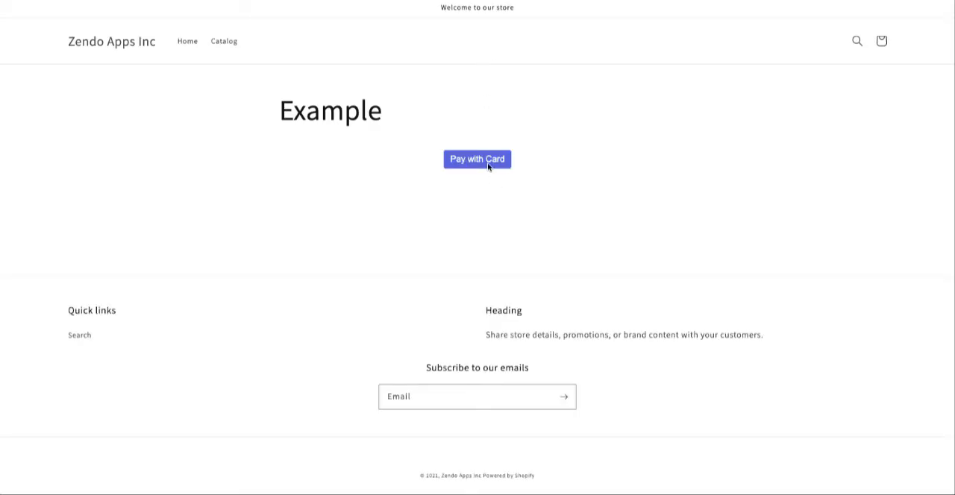
{"action": "left_click", "coordinate": [477, 158]}
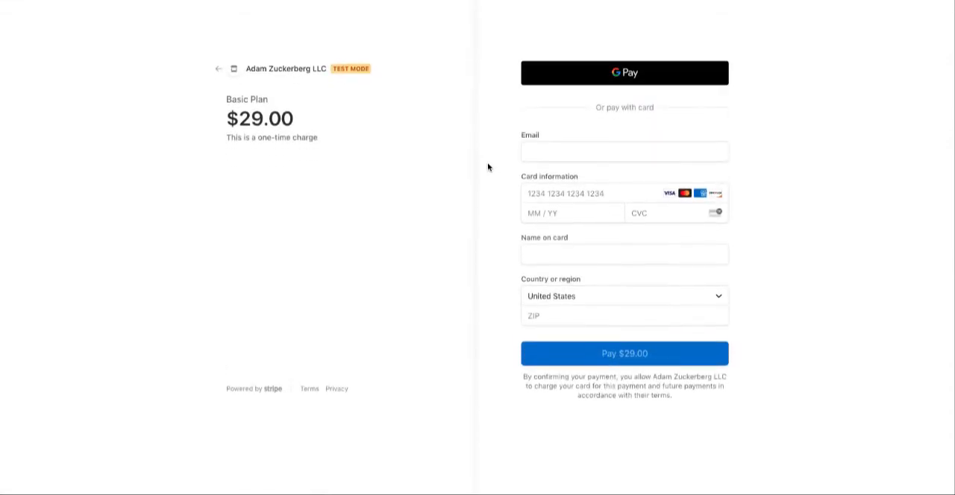
{"action": "double_click", "coordinate": [305, 137]}
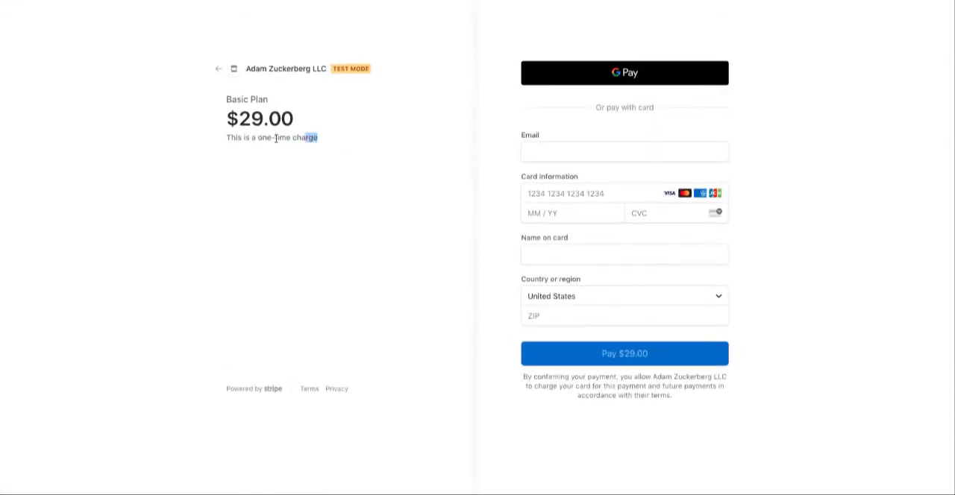
{"action": "mouse_move", "coordinate": [256, 156]}
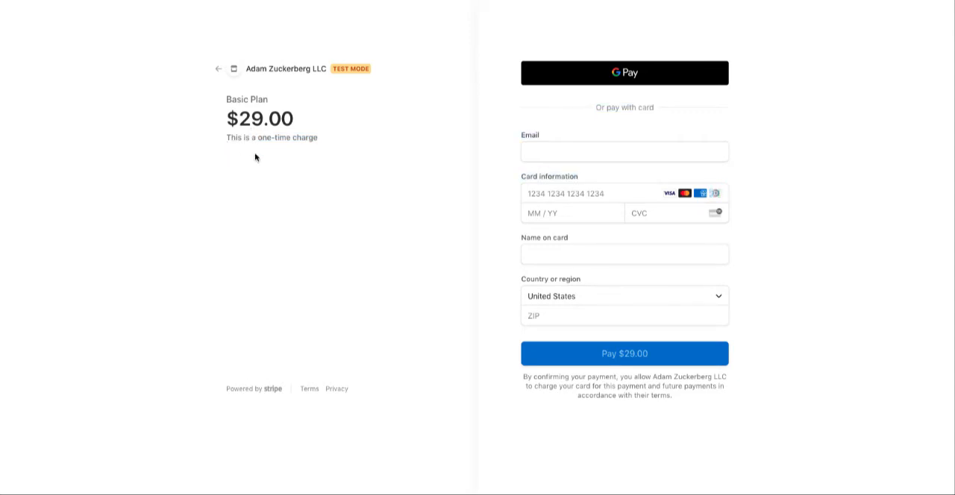
{"action": "mouse_move", "coordinate": [346, 71]}
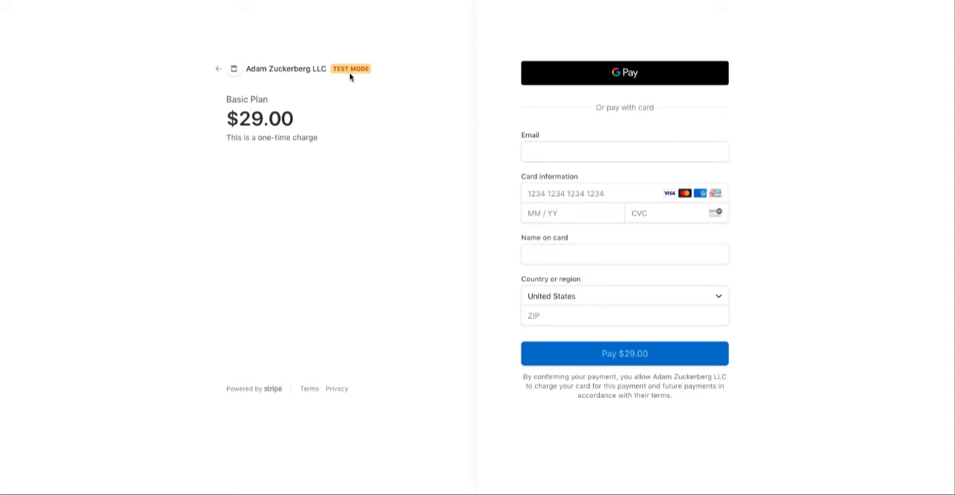
{"action": "mouse_move", "coordinate": [359, 77]}
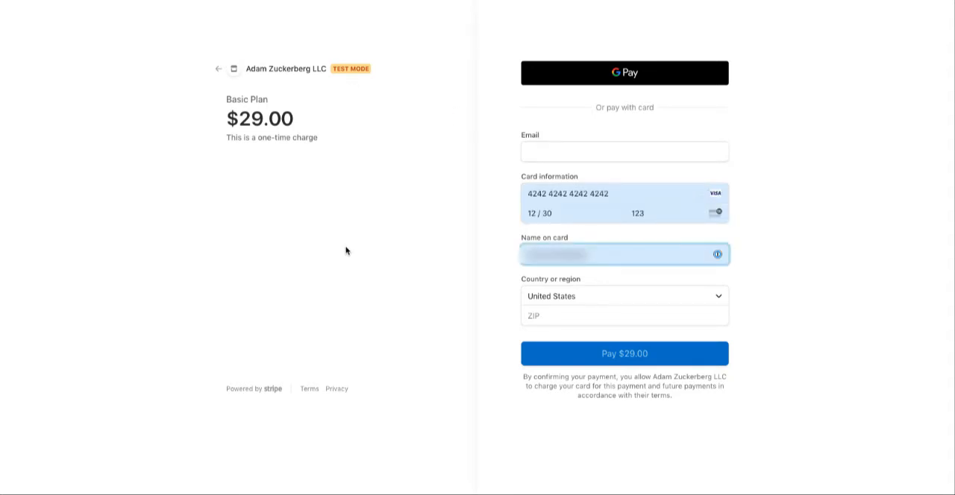
{"action": "left_click", "coordinate": [619, 194]}
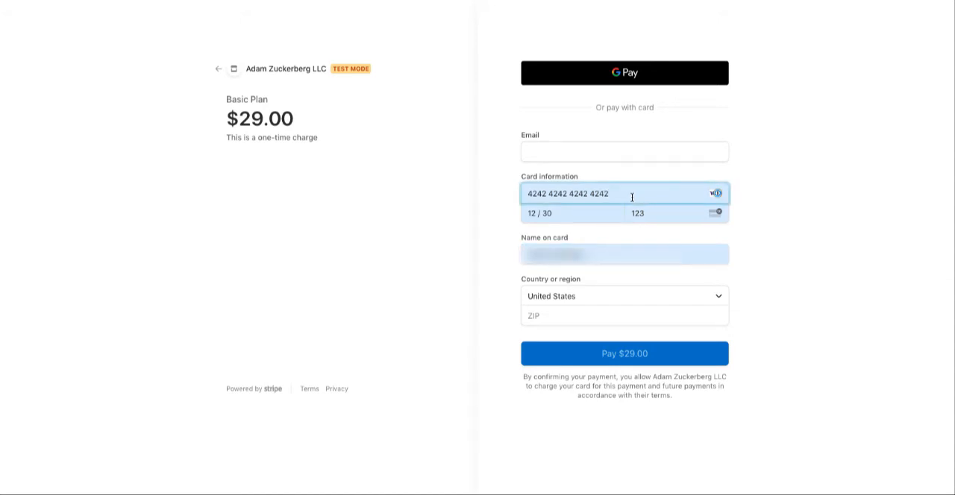
{"action": "mouse_move", "coordinate": [622, 195]}
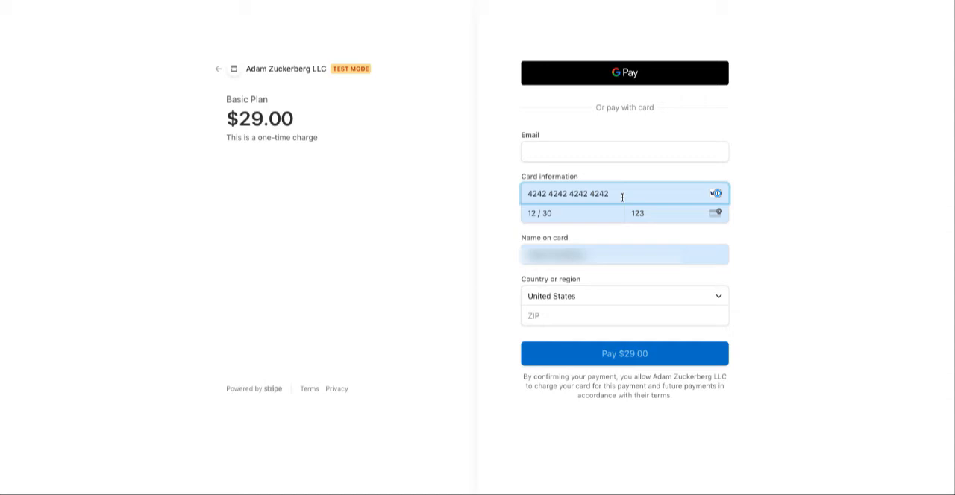
{"action": "left_click", "coordinate": [570, 213]}
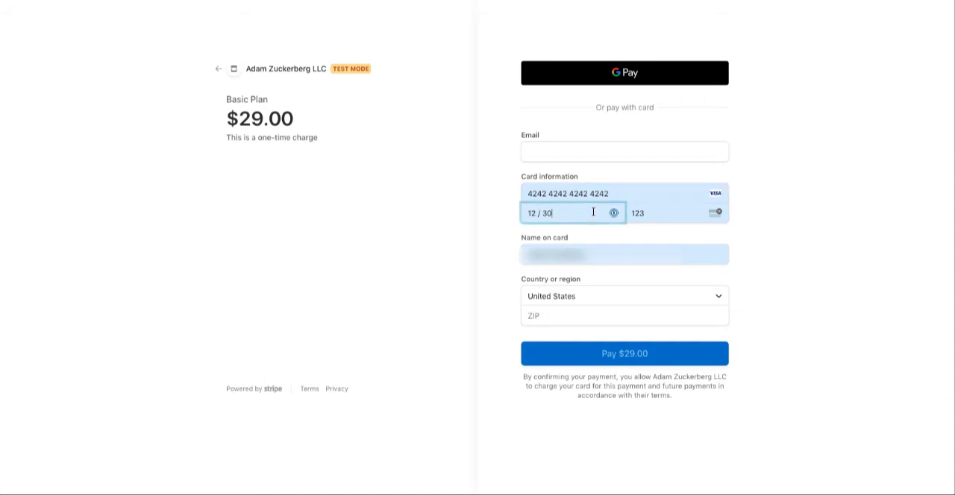
{"action": "left_click", "coordinate": [664, 213]}
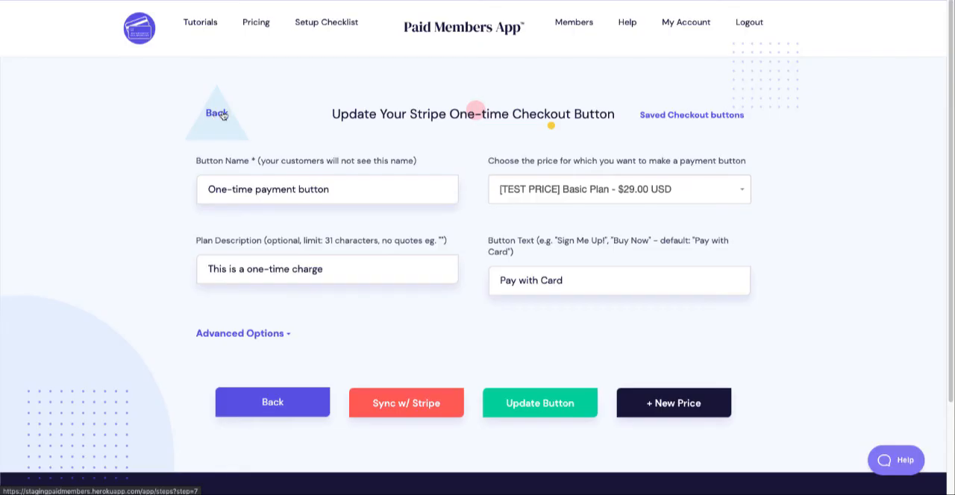
Create a subscription button 'Subscription Example' with text 'Subscribe' at the Basic monthly price
{"action": "left_click", "coordinate": [218, 113]}
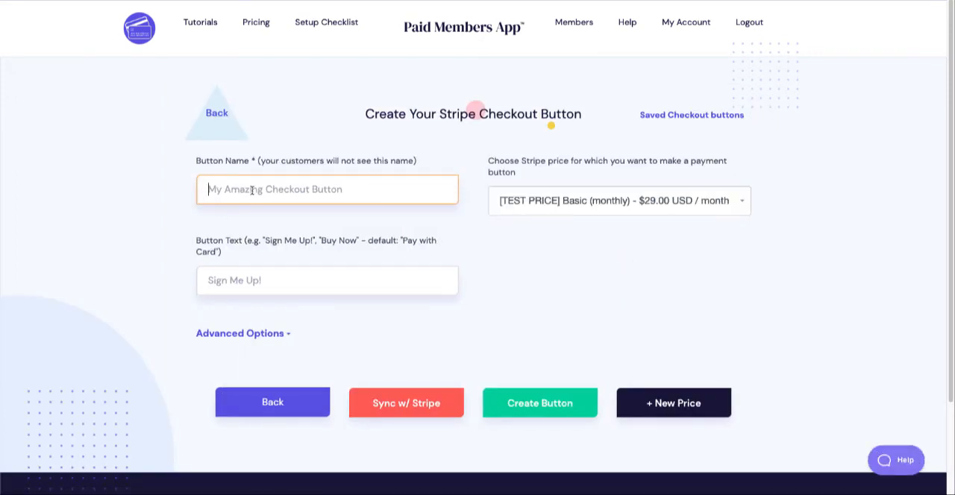
{"action": "type", "text": "Subscription Example"}
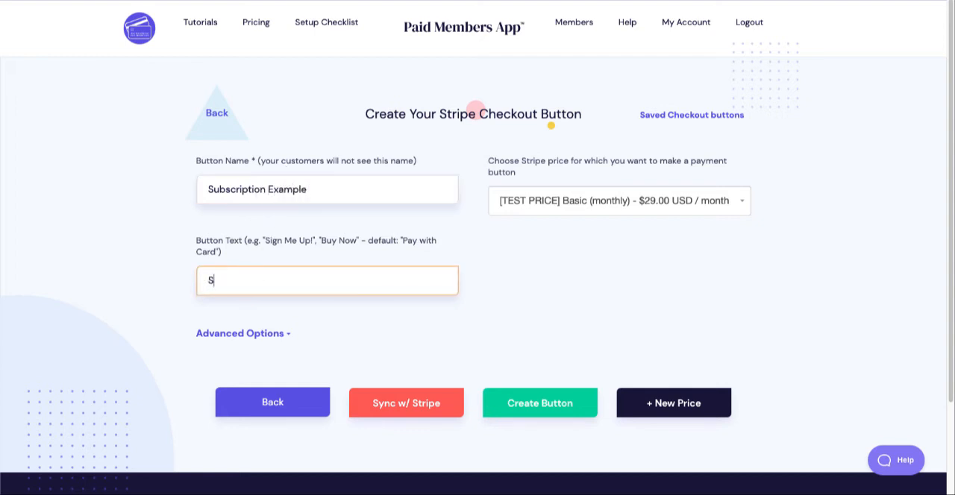
{"action": "type", "text": "ubscribe"}
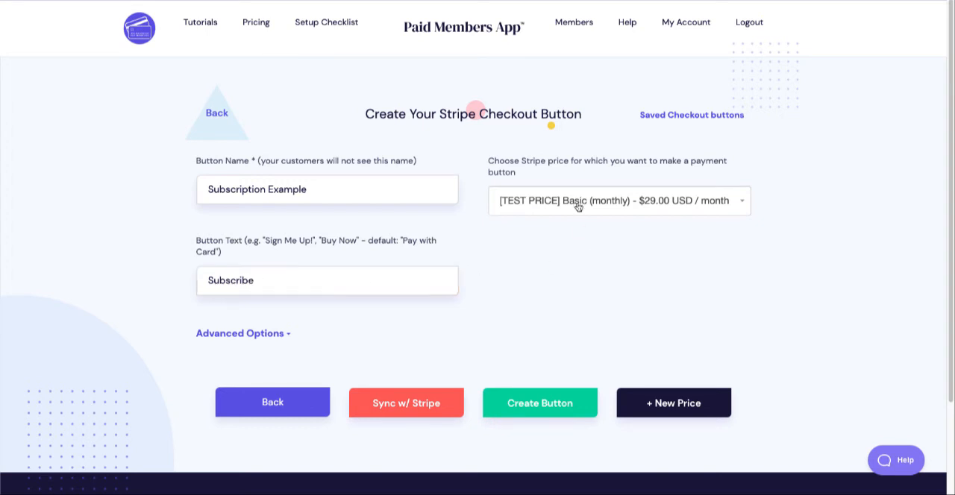
{"action": "left_click", "coordinate": [617, 200]}
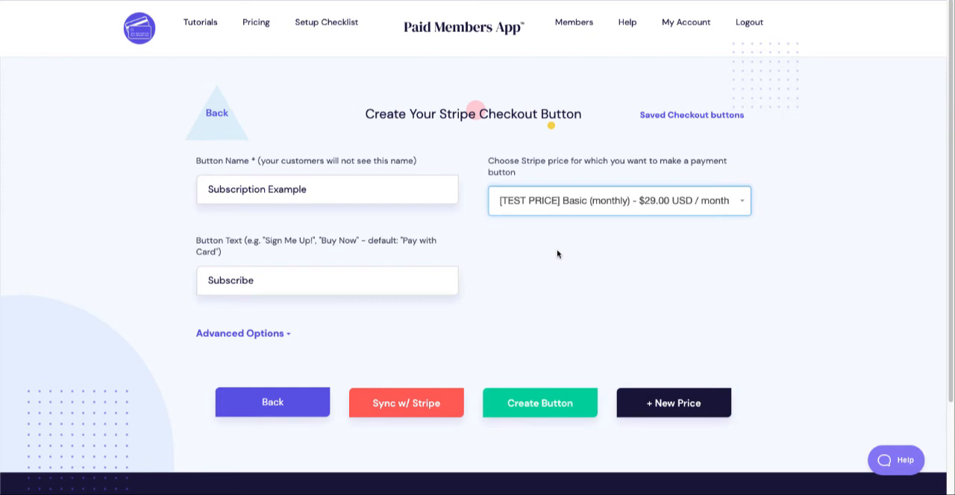
{"action": "left_click", "coordinate": [540, 403]}
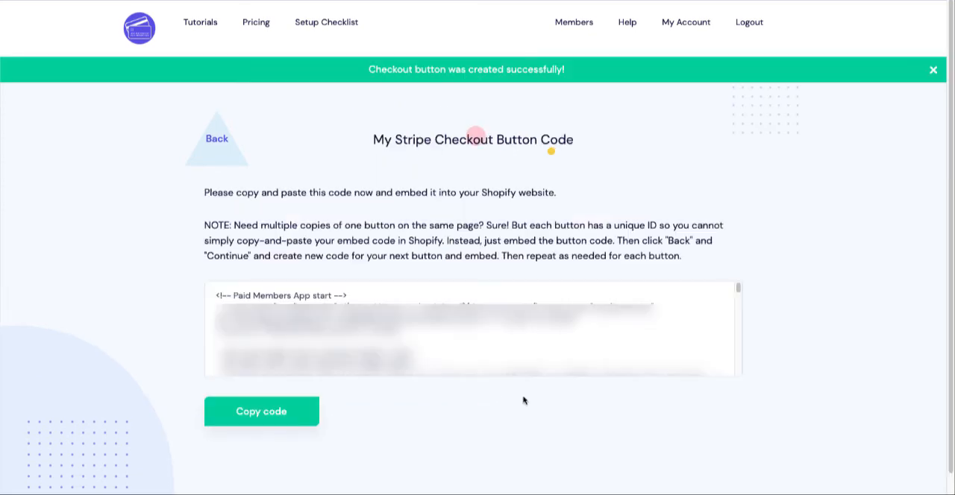
Save the Example page with both buttons and try Subscribe on the live storefront
{"action": "left_click", "coordinate": [261, 412]}
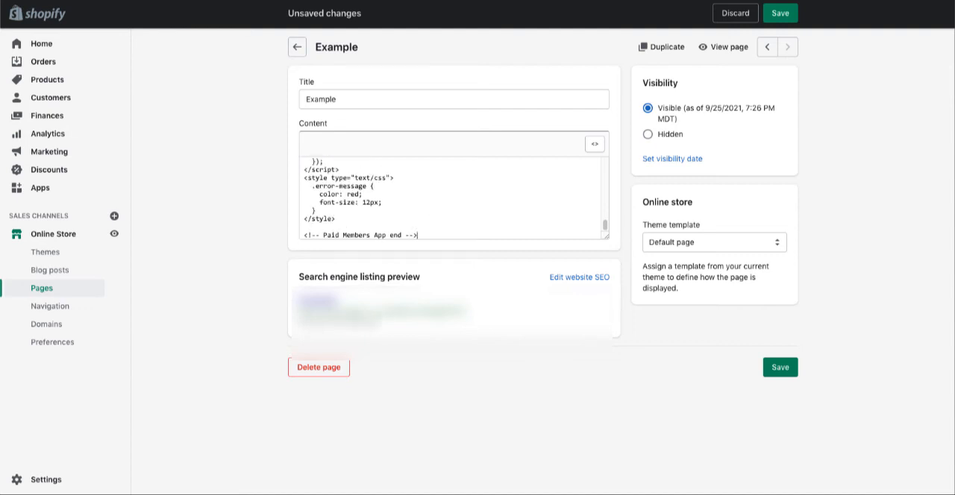
{"action": "left_click", "coordinate": [594, 144]}
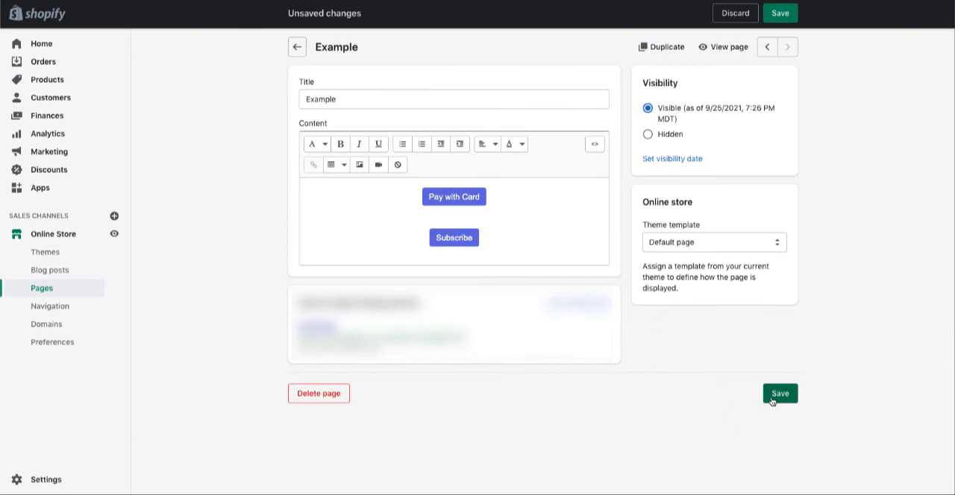
{"action": "left_click", "coordinate": [779, 394]}
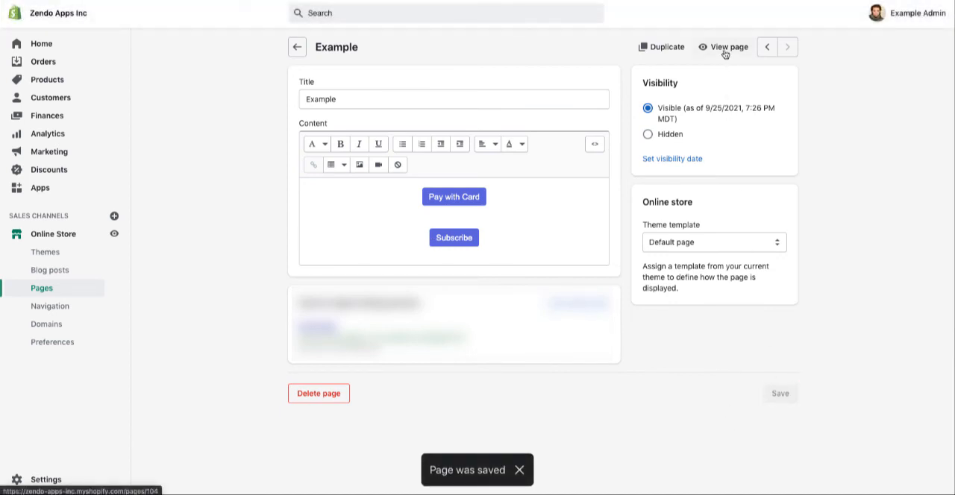
{"action": "left_click", "coordinate": [728, 48]}
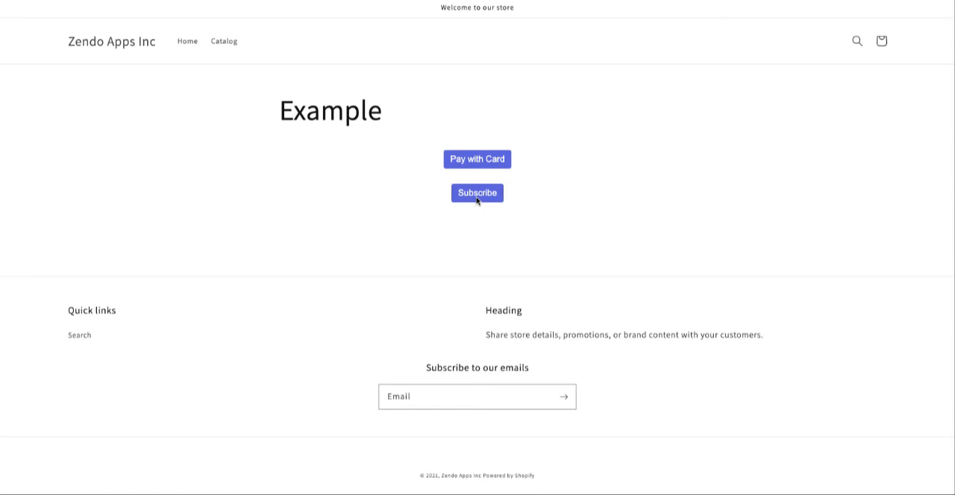
{"action": "left_click", "coordinate": [476, 192]}
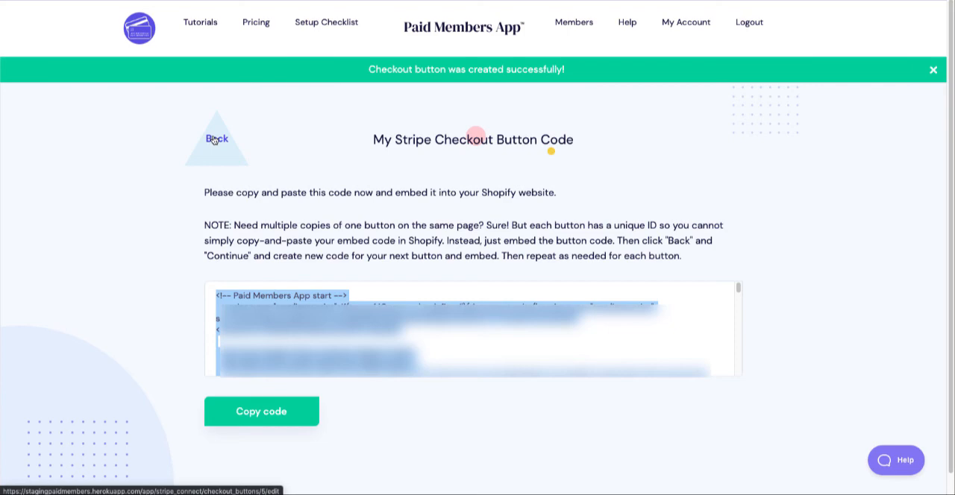
Edit the saved Subscription Example button and reveal its Advanced Options
{"action": "left_click", "coordinate": [216, 140]}
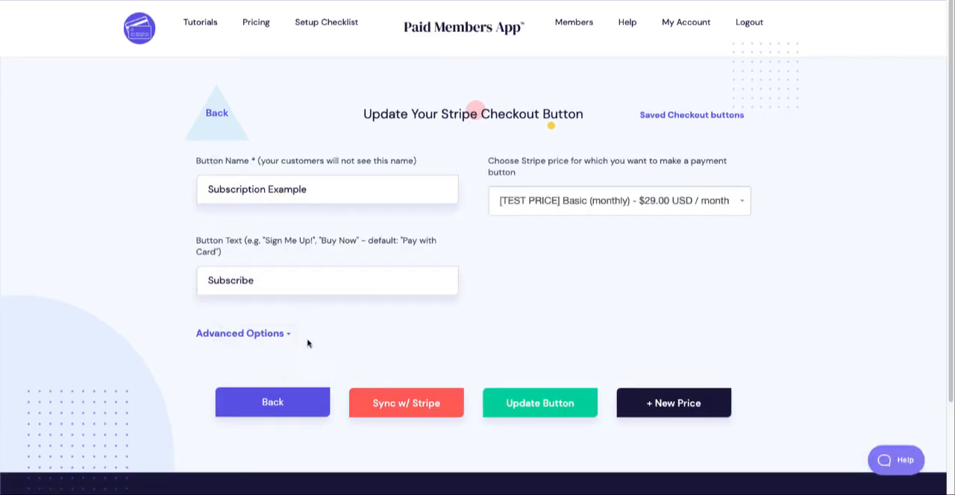
{"action": "mouse_move", "coordinate": [668, 114]}
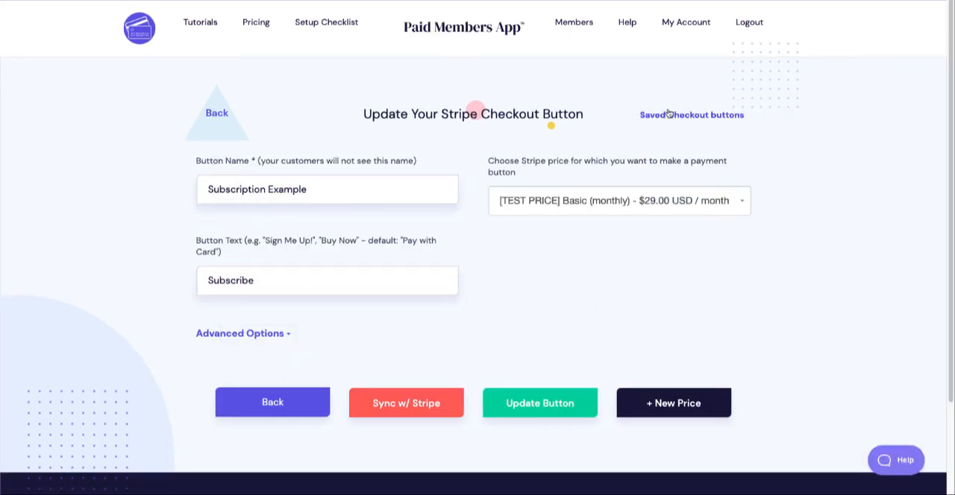
{"action": "mouse_move", "coordinate": [671, 119]}
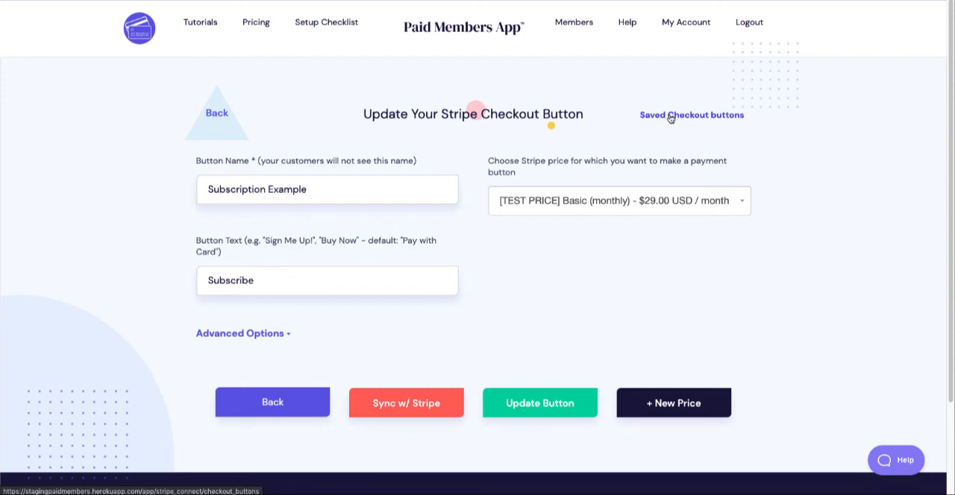
{"action": "left_click", "coordinate": [690, 113]}
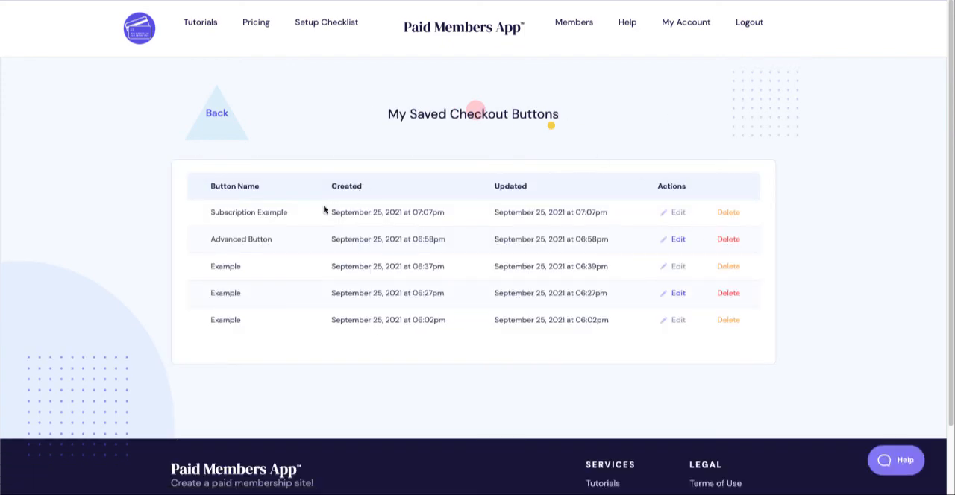
{"action": "double_click", "coordinate": [248, 212]}
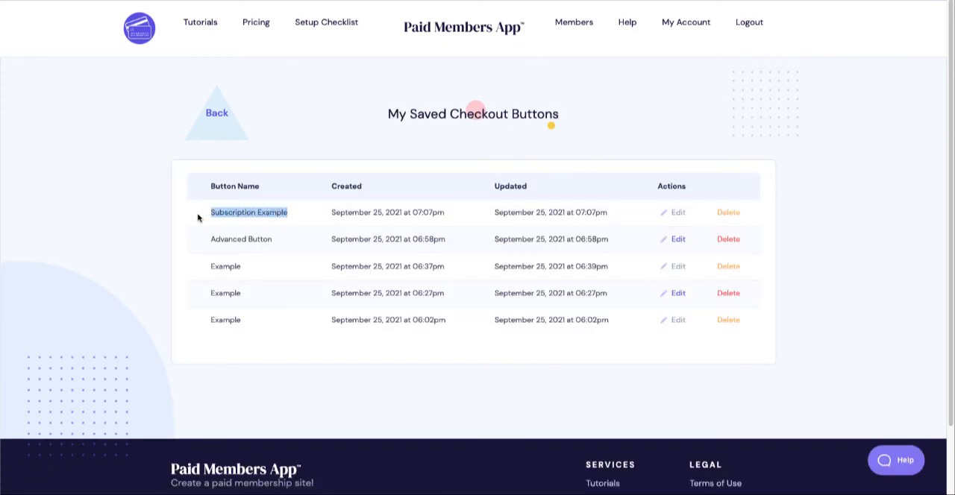
{"action": "mouse_move", "coordinate": [677, 215]}
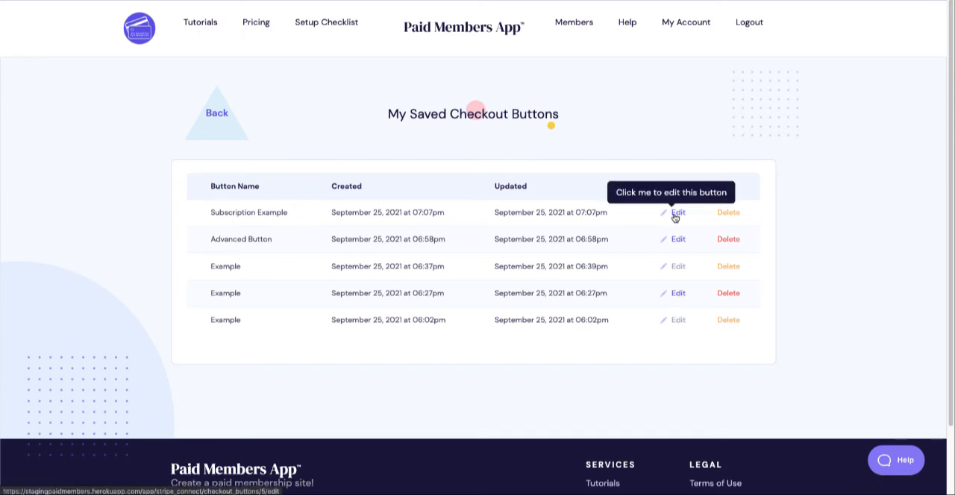
{"action": "left_click", "coordinate": [677, 212]}
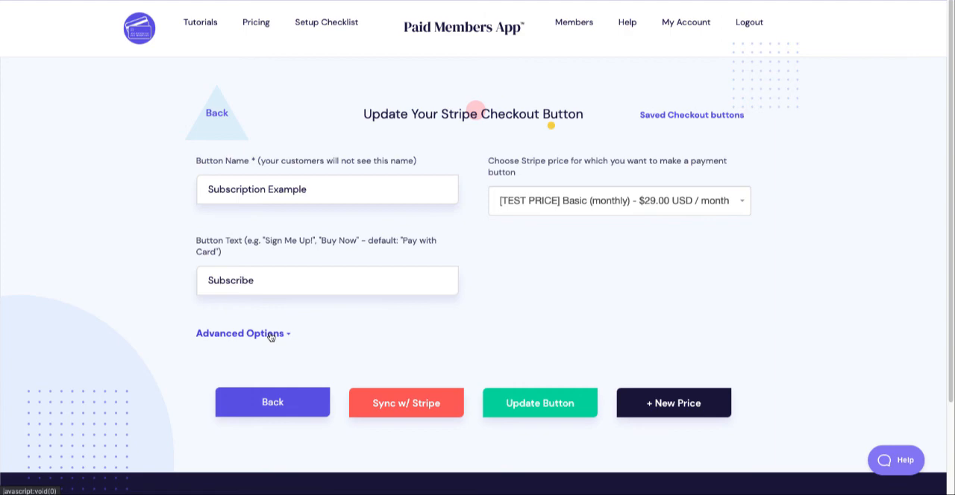
{"action": "left_click", "coordinate": [239, 334]}
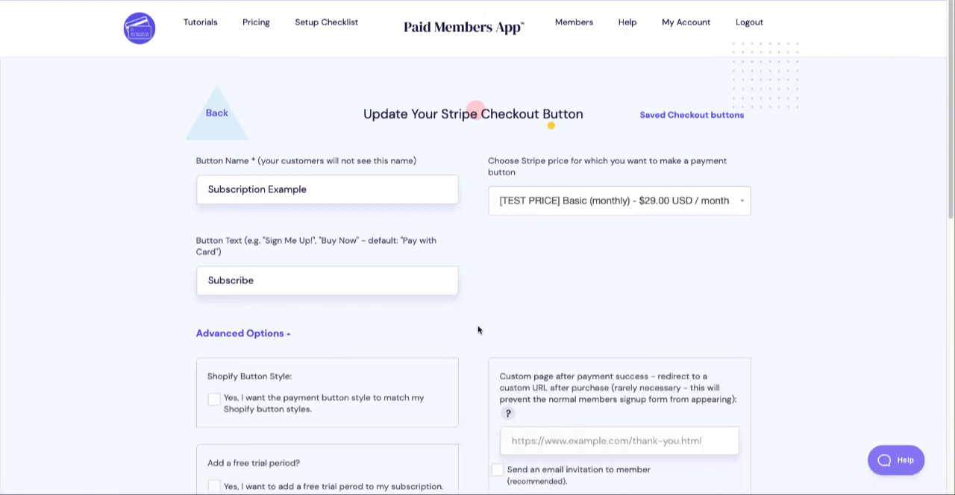
{"action": "scroll", "scroll_direction": "down", "scroll_amount": 3}
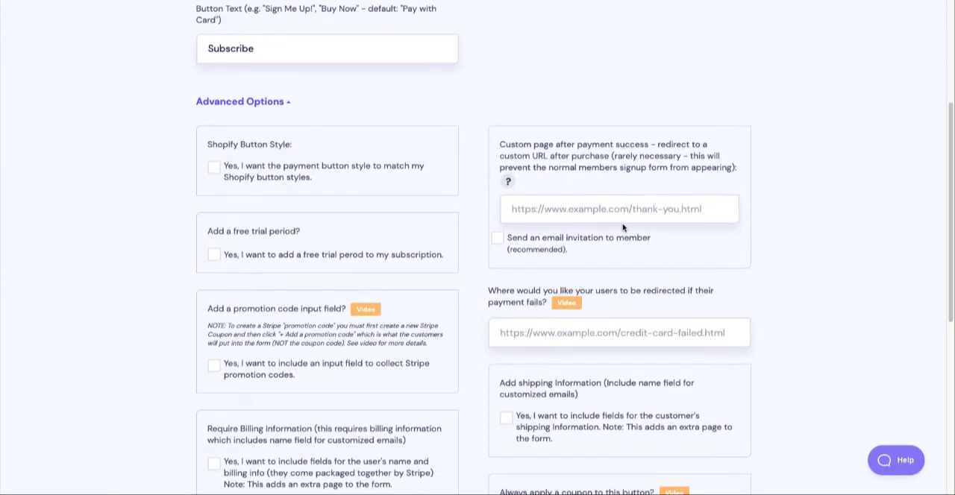
{"action": "left_click", "coordinate": [619, 209]}
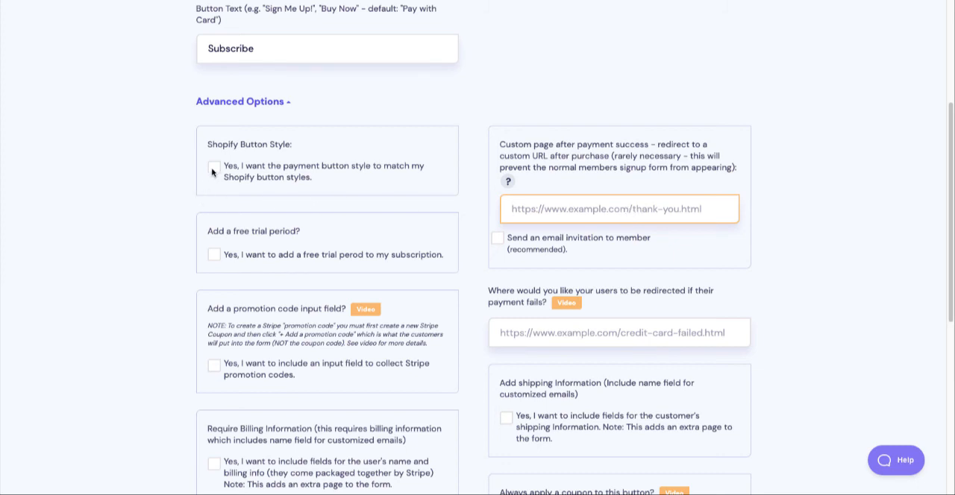
Enable Shopify button styles, a 30-day free trial and a promotion-code field, then update the button
{"action": "left_click", "coordinate": [213, 167]}
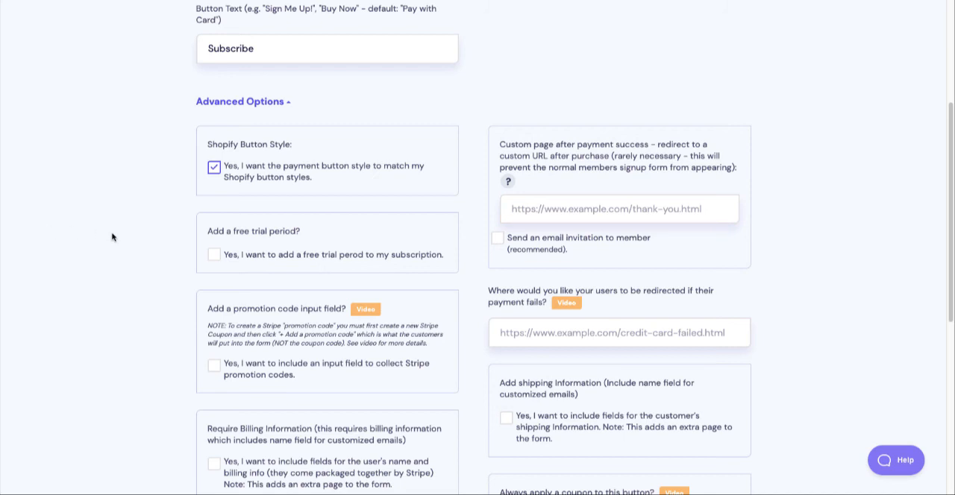
{"action": "mouse_move", "coordinate": [163, 280]}
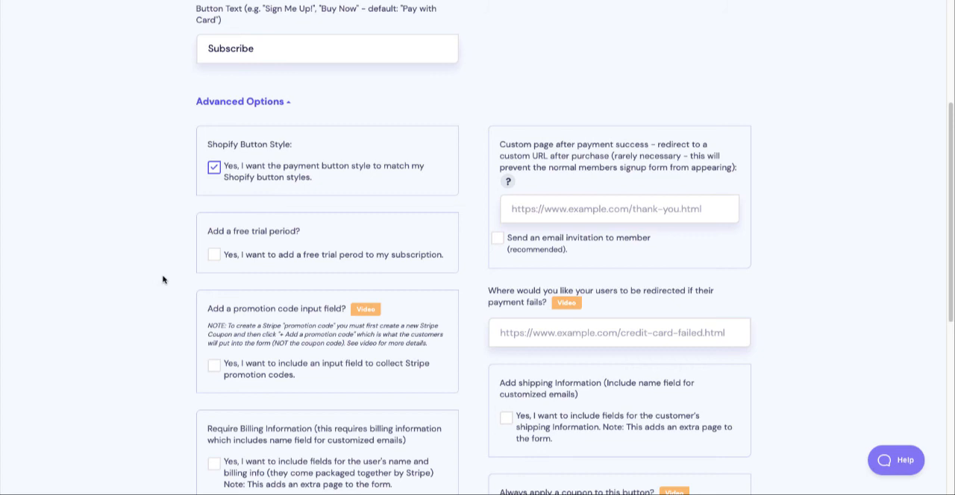
{"action": "mouse_move", "coordinate": [212, 269]}
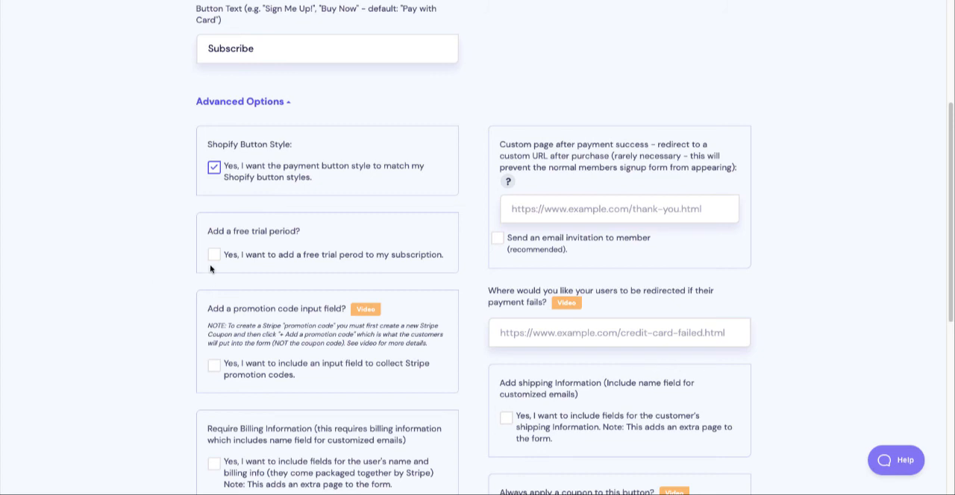
{"action": "left_click", "coordinate": [215, 254]}
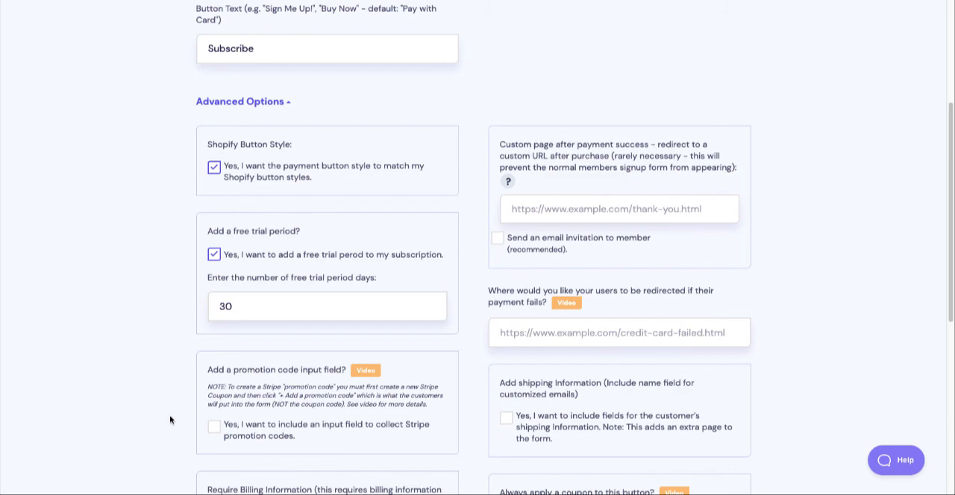
{"action": "scroll", "scroll_direction": "down", "scroll_amount": 3}
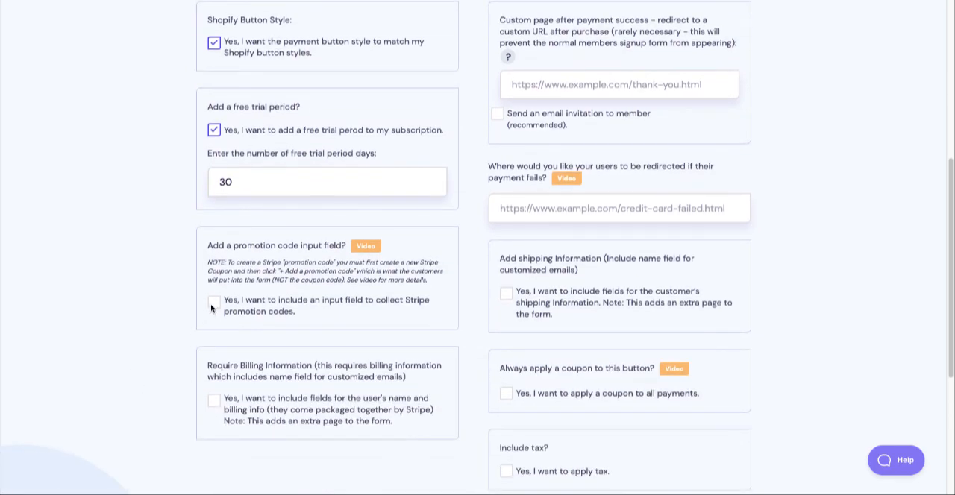
{"action": "left_click", "coordinate": [215, 304]}
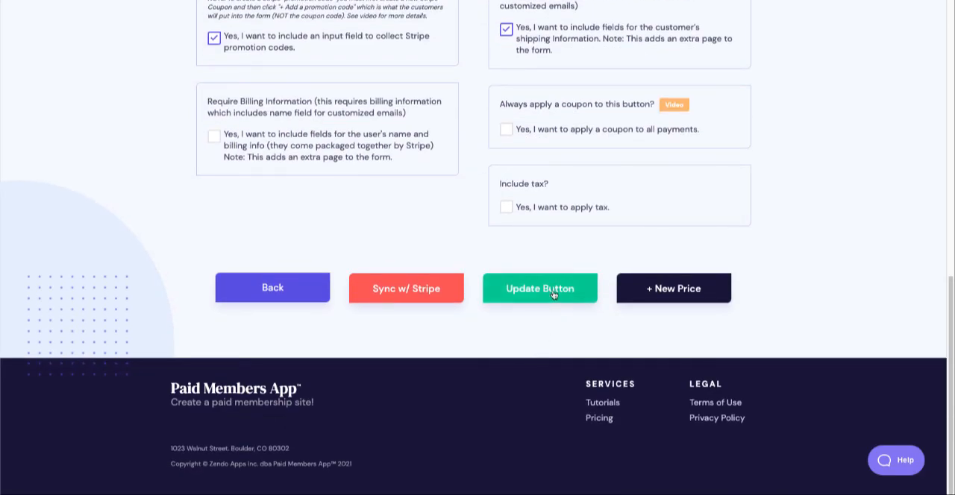
{"action": "left_click", "coordinate": [540, 288]}
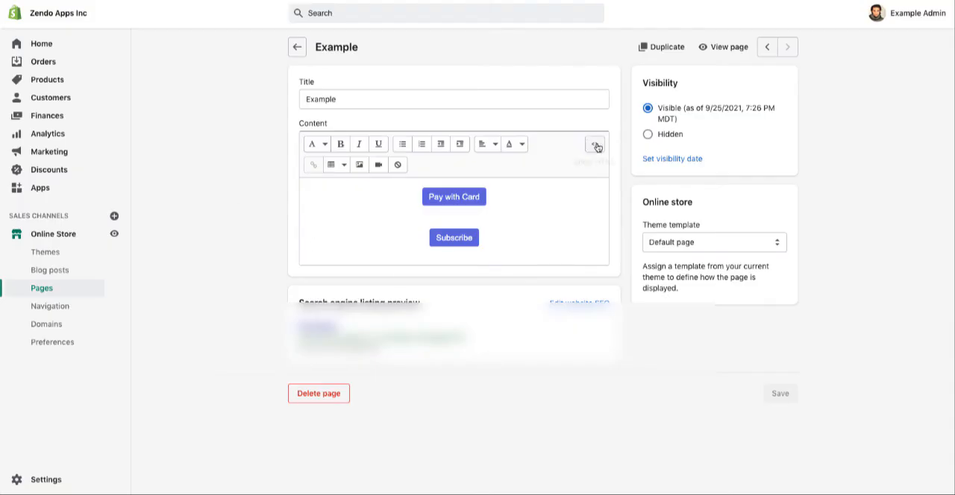
Save the Example page HTML with the third Subscribe button, view it and start its checkout
{"action": "left_click", "coordinate": [595, 144]}
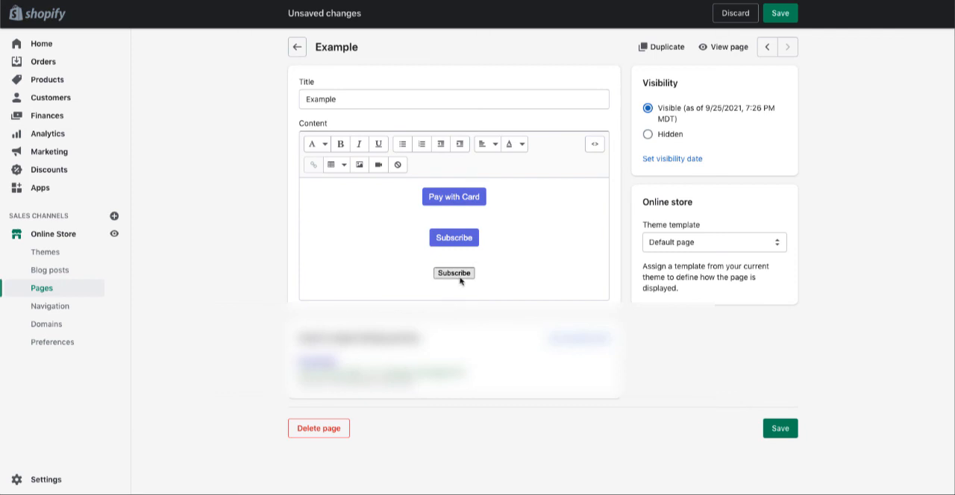
{"action": "mouse_move", "coordinate": [778, 430]}
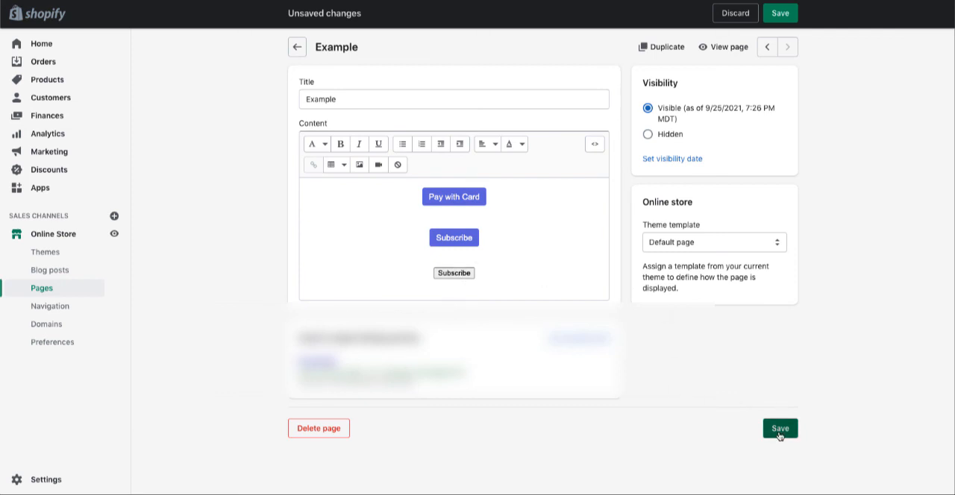
{"action": "left_click", "coordinate": [780, 428]}
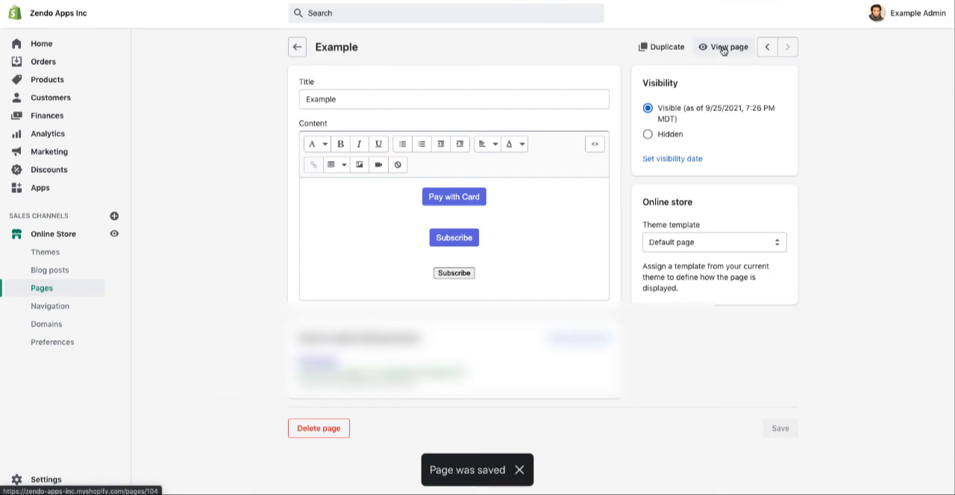
{"action": "left_click", "coordinate": [722, 48]}
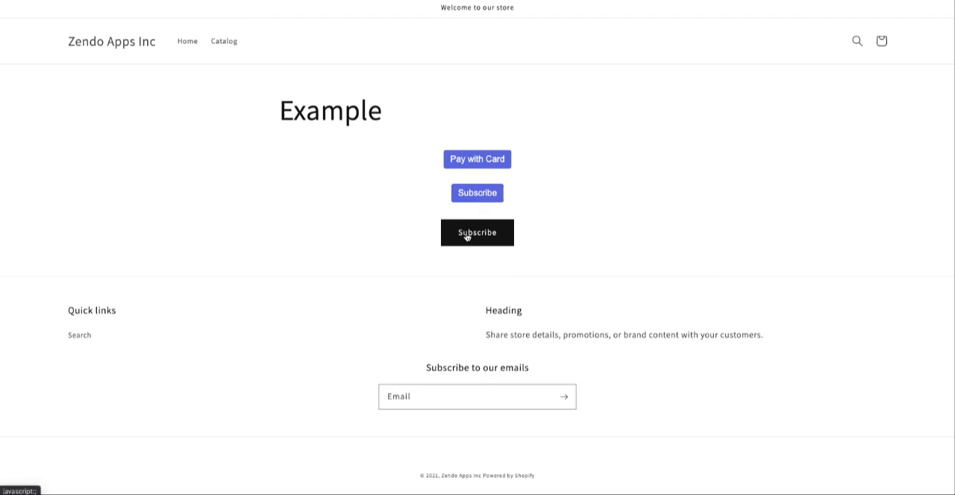
{"action": "left_click", "coordinate": [477, 232]}
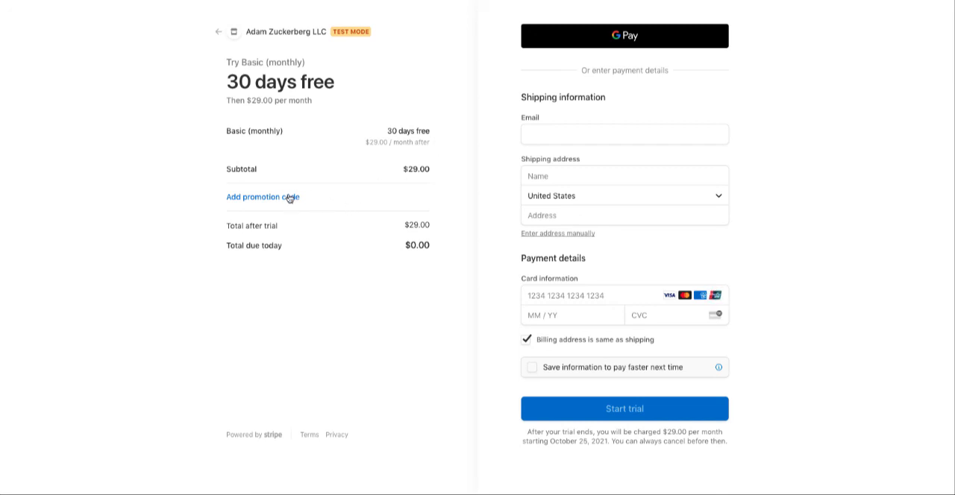
{"action": "mouse_move", "coordinate": [285, 200]}
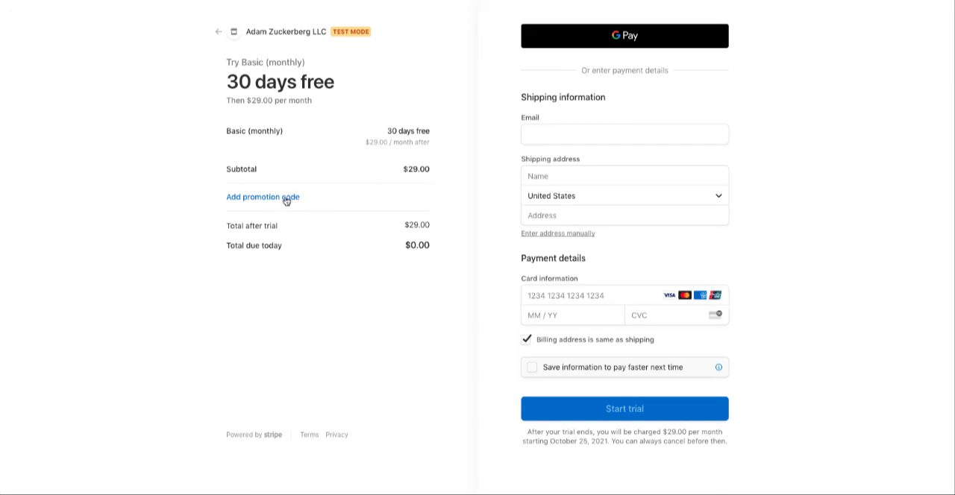
Review the 30-day-free checkout's Add promotion code option, then return to the storefront page
{"action": "left_click", "coordinate": [263, 197]}
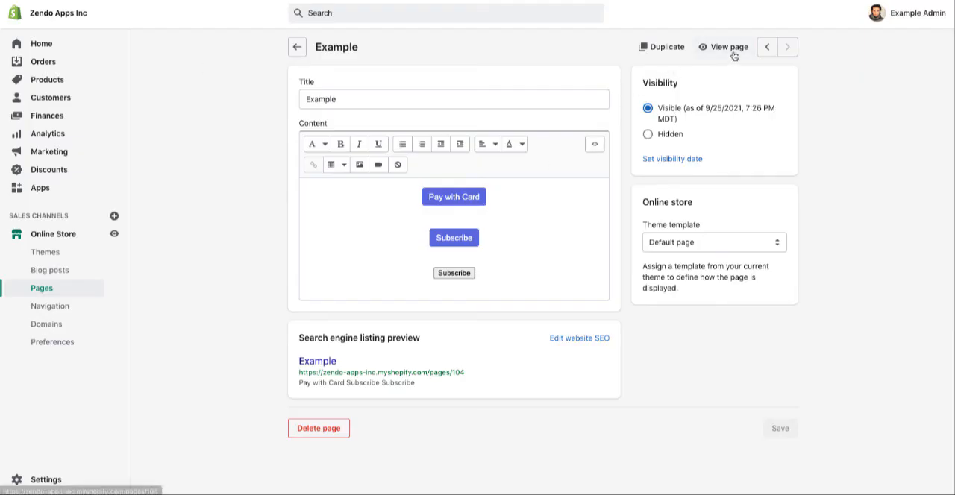
{"action": "left_click", "coordinate": [722, 48]}
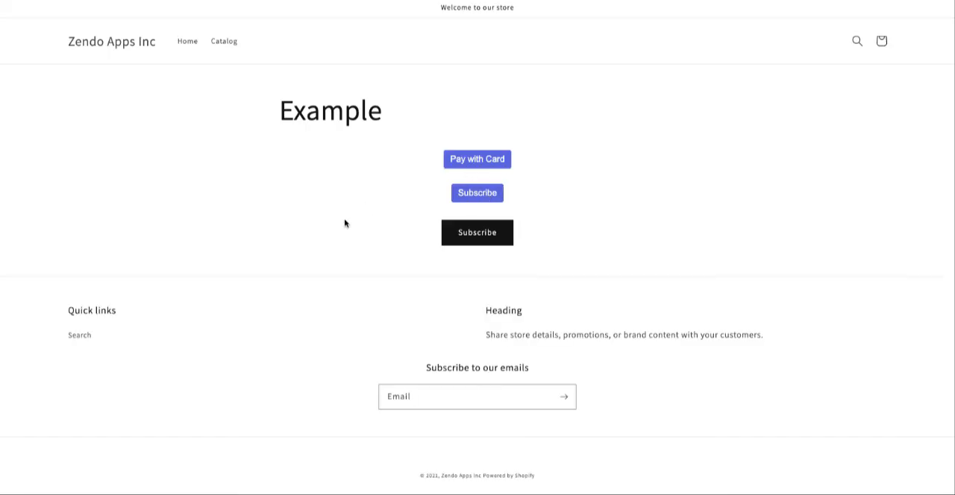